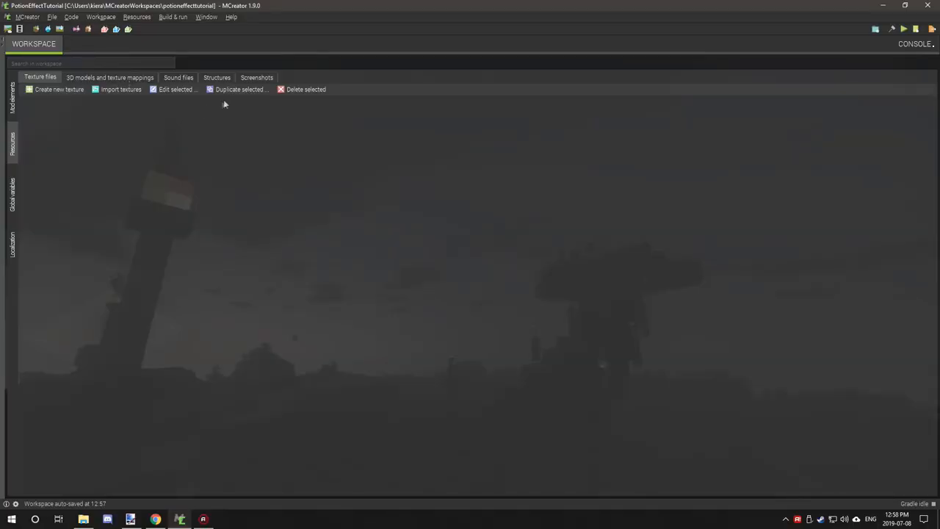
mouse_move(306, 108)
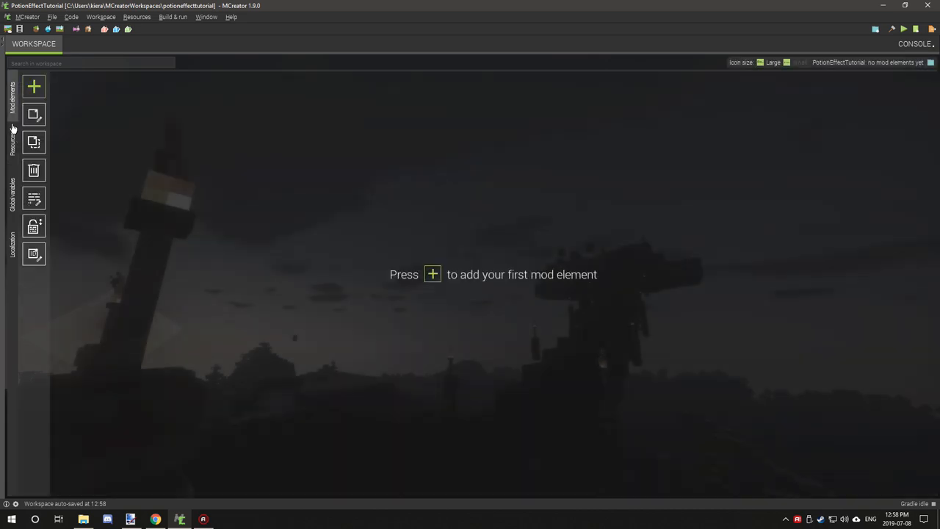
mouse_move(13, 117)
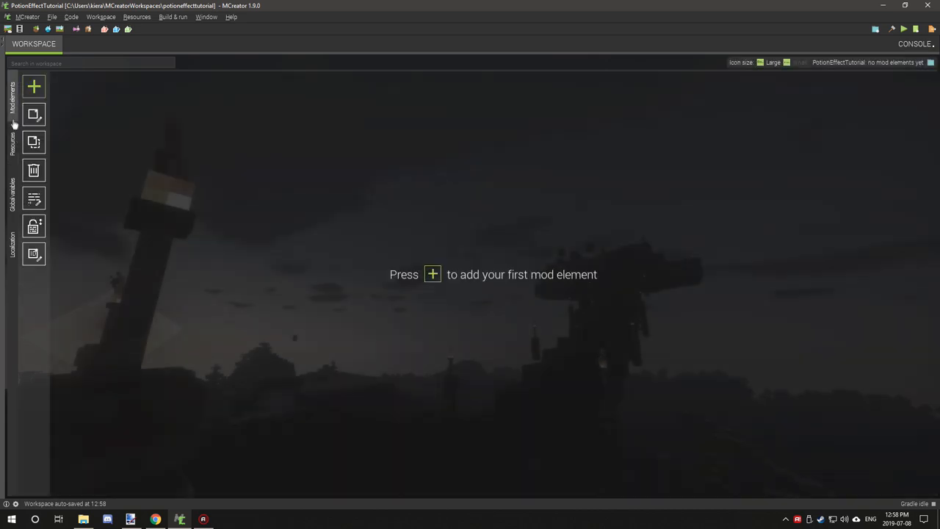
Check the empty Resources tab, then return to the empty Mod elements list
left_click(13, 147)
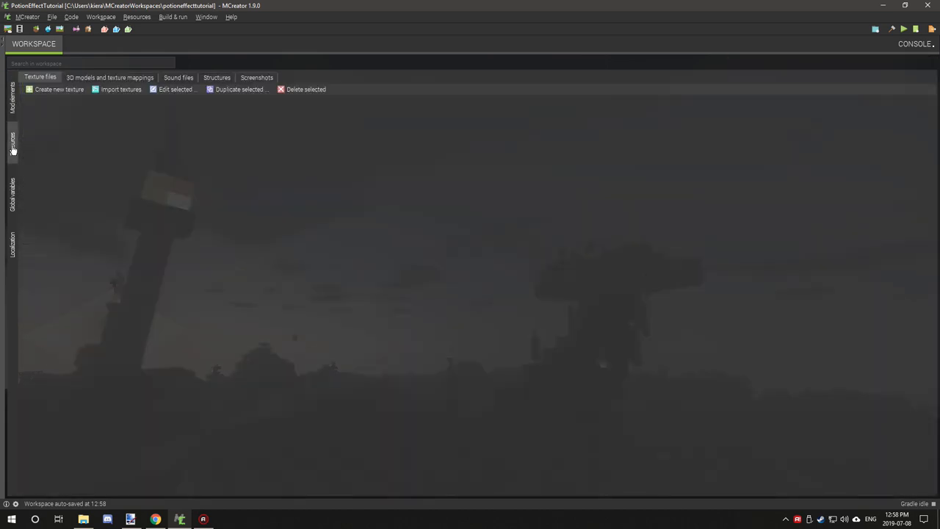
mouse_move(26, 113)
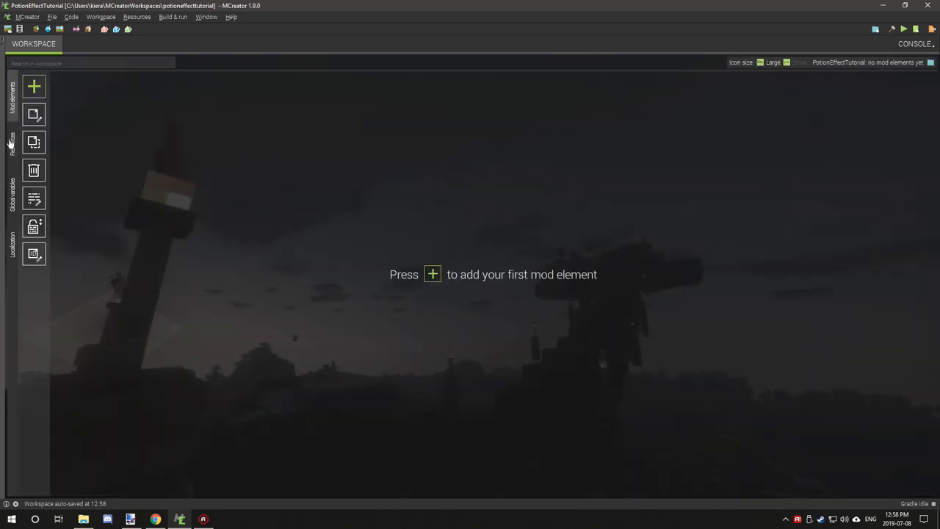
left_click(13, 146)
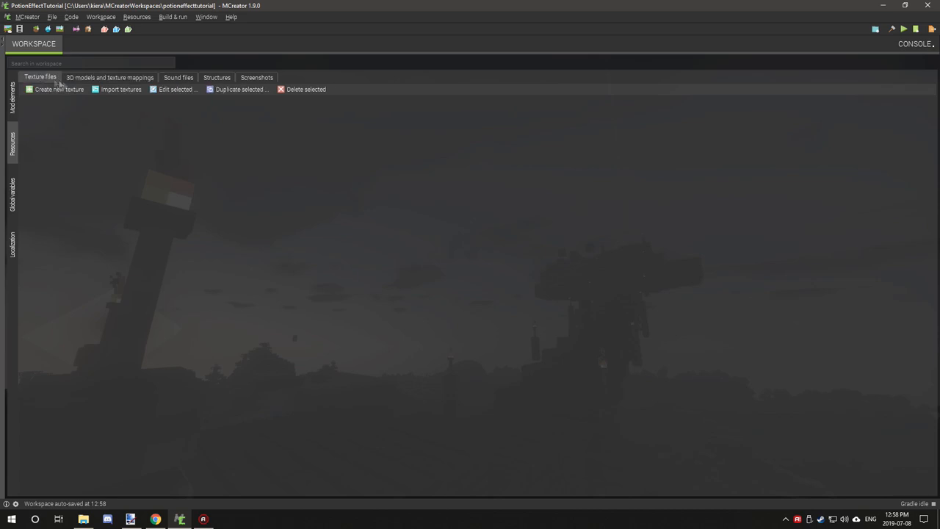
left_click(122, 89)
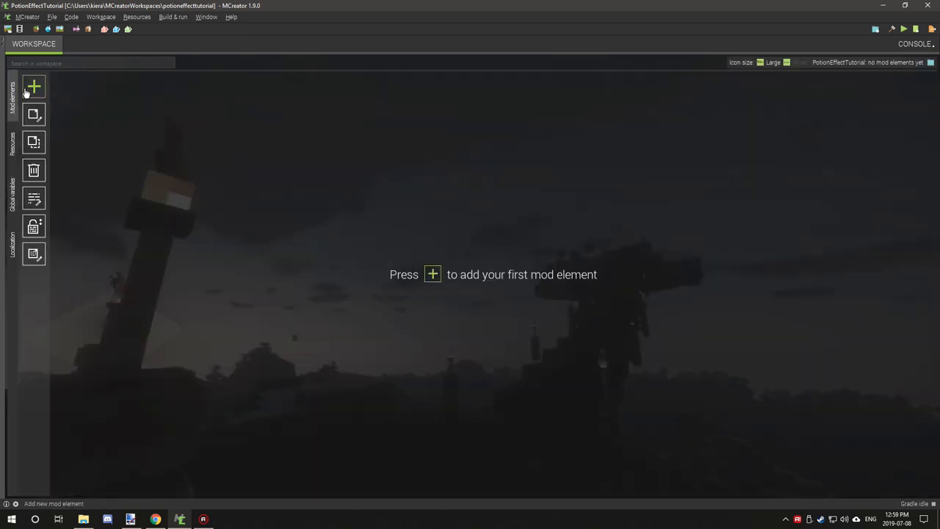
Start a new Item mod element named PotionOfLevatation
left_click(35, 86)
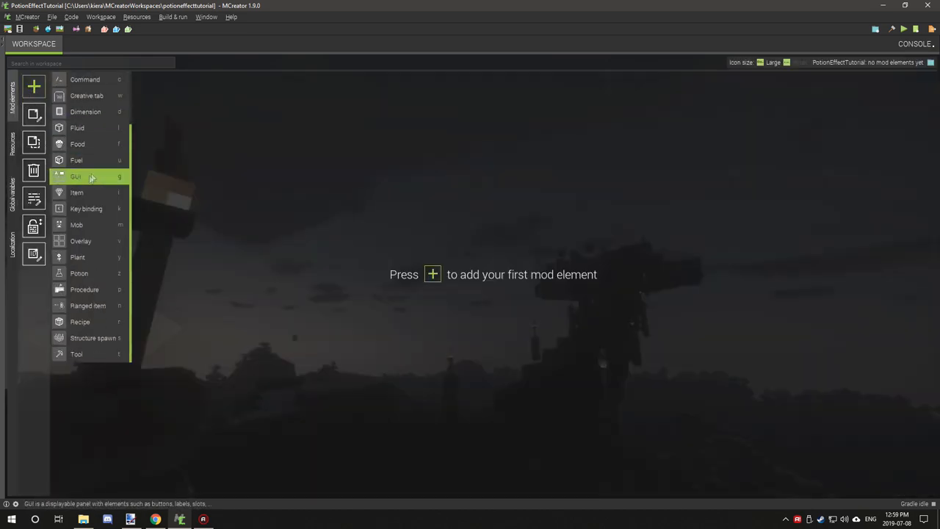
left_click(76, 192)
type("Pt")
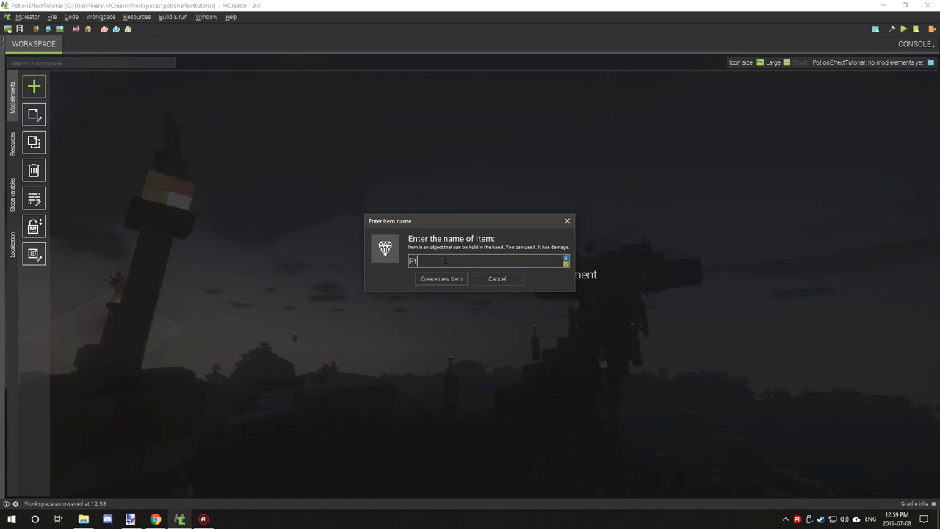
type("Potion")
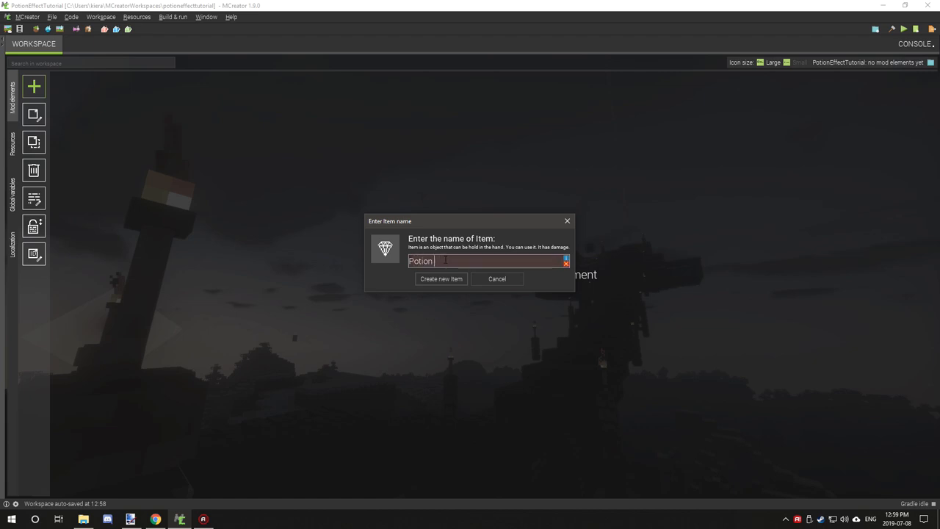
type("OfLevatation")
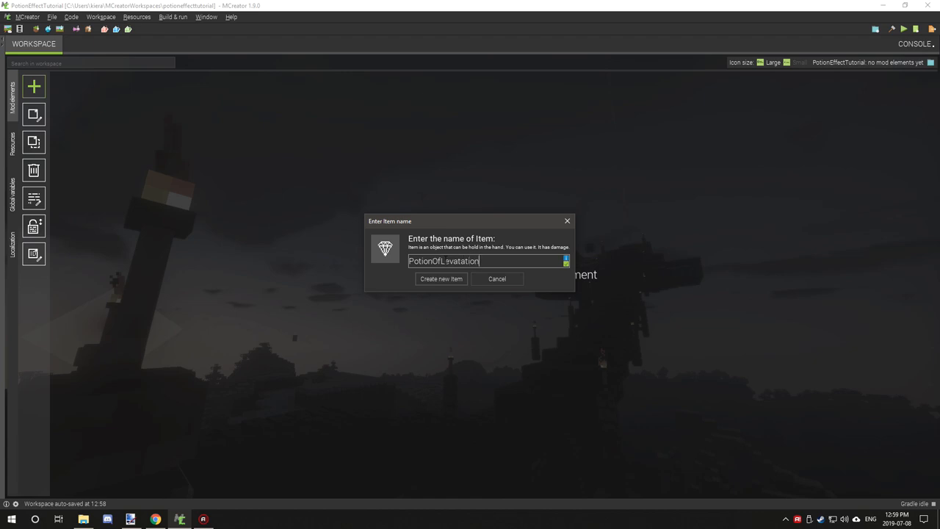
Create the item with the green potion texture and the glowing effect enabled
left_click(441, 279)
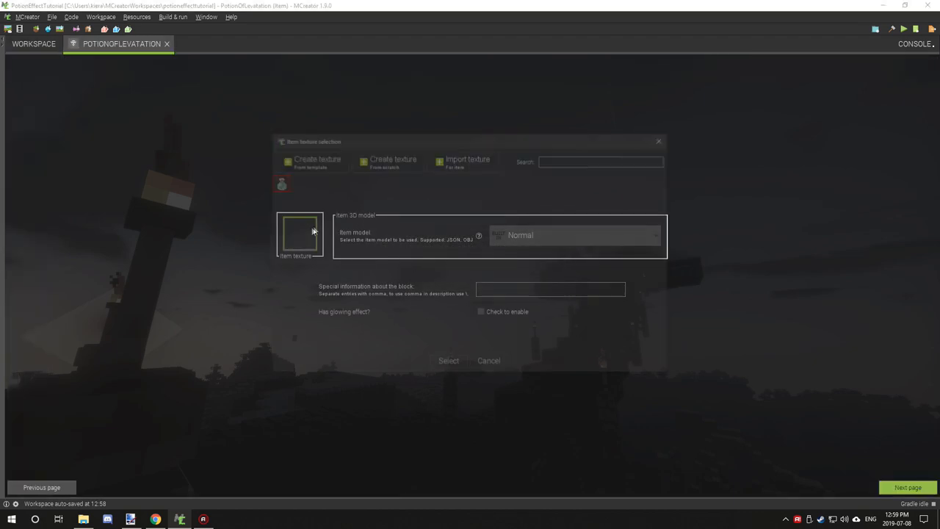
left_click(448, 360)
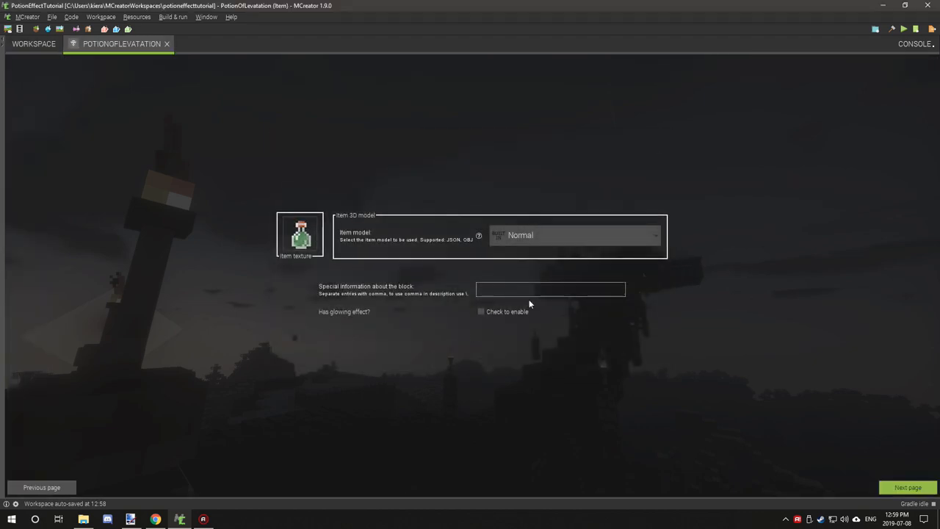
mouse_move(509, 322)
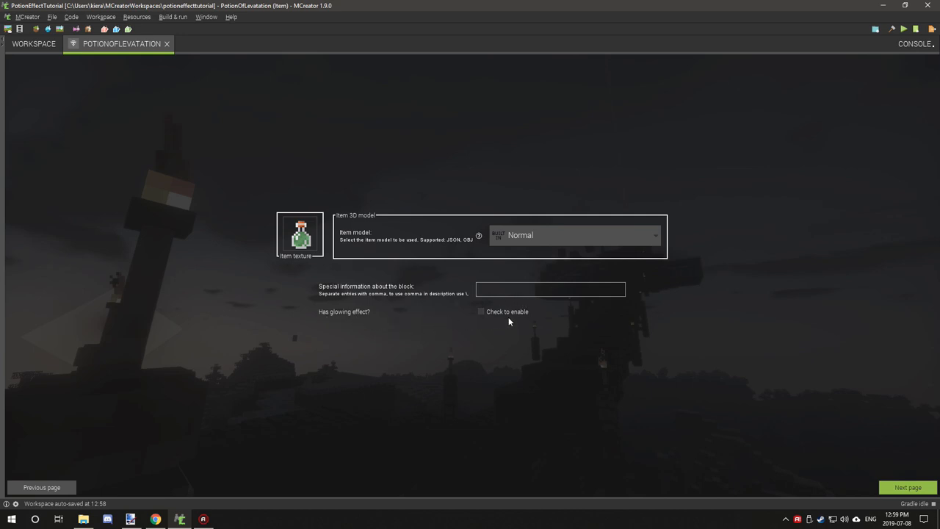
left_click(481, 311)
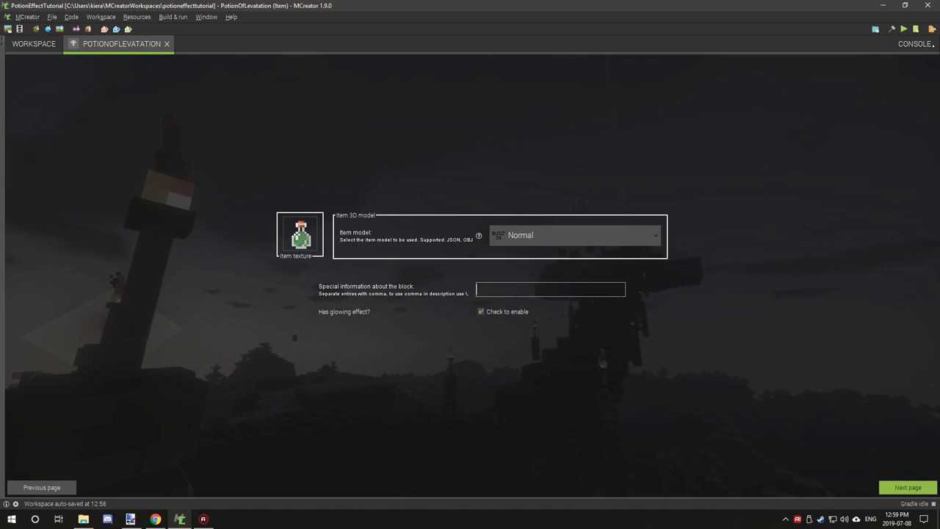
Set the item's special information to 'Adds Levatation for 10 seconds.'
type("Potion")
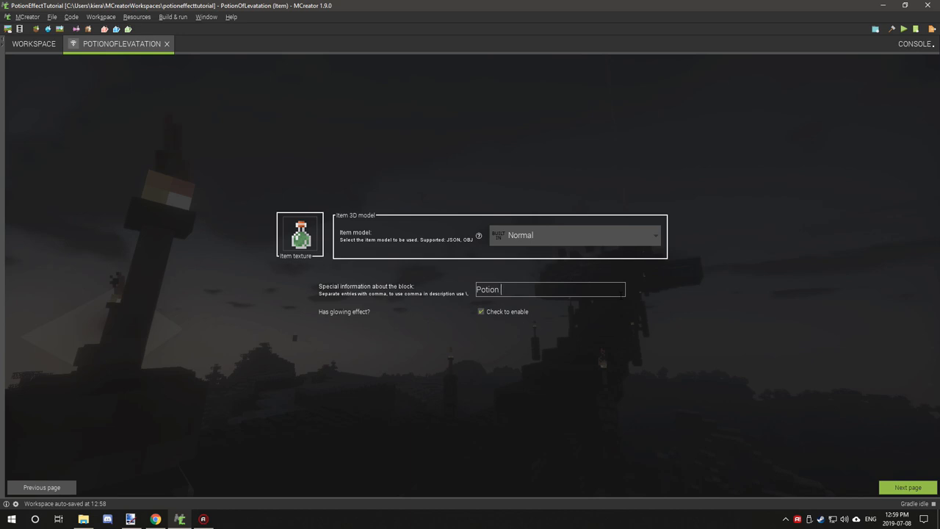
key("Ctrl+a")
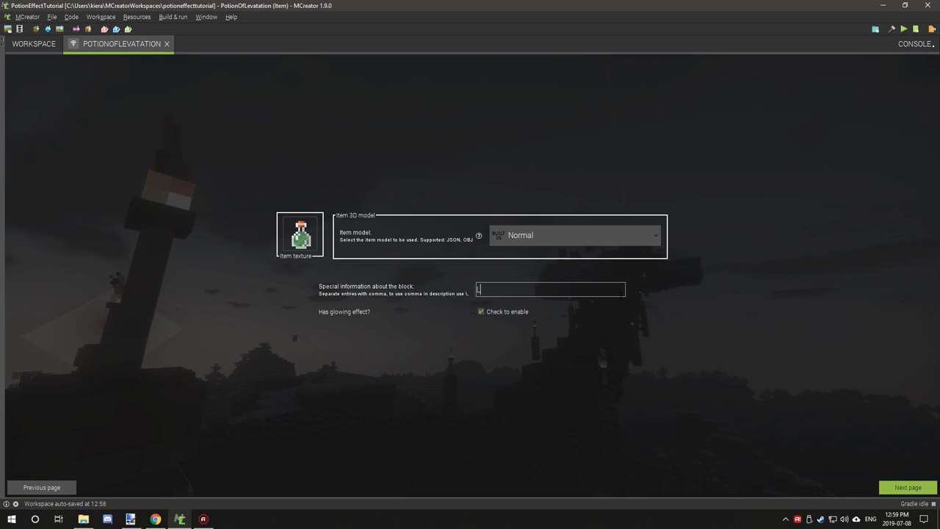
type("A")
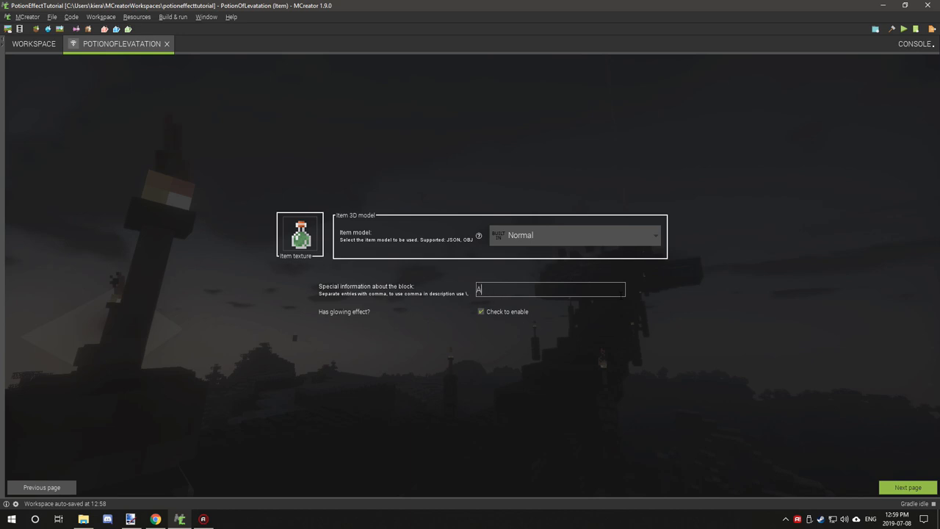
type("dds")
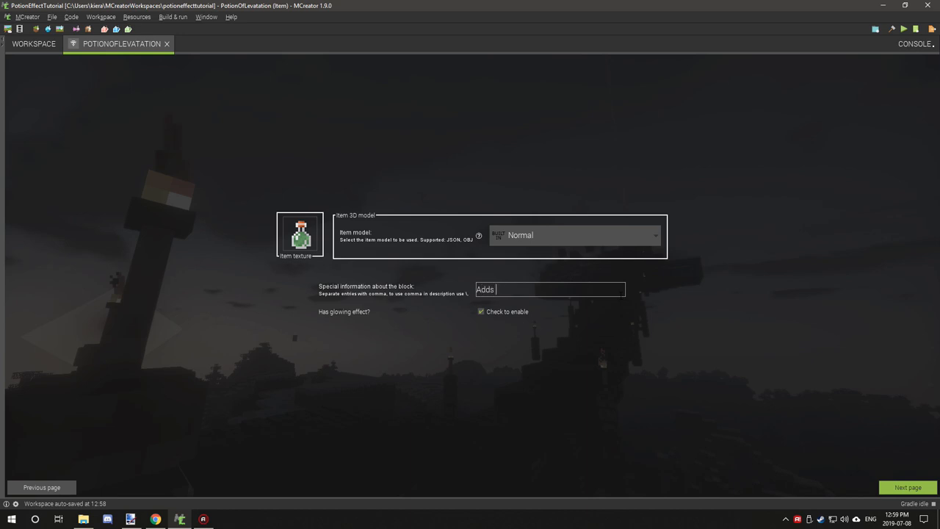
type("Levatation for")
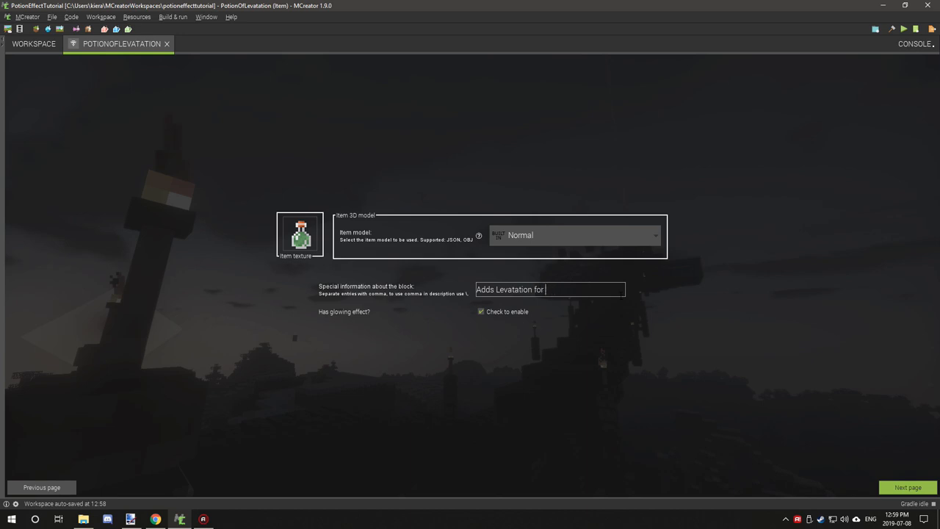
type("10 second")
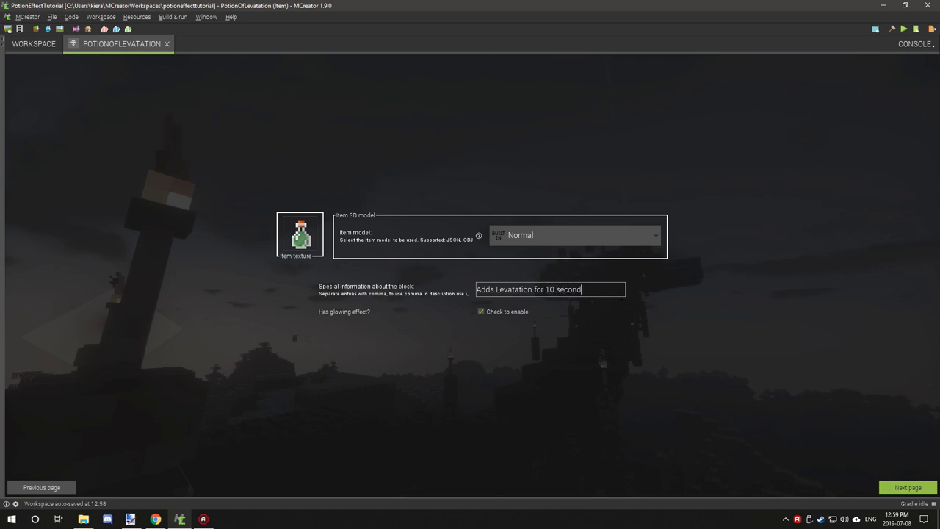
type("s.")
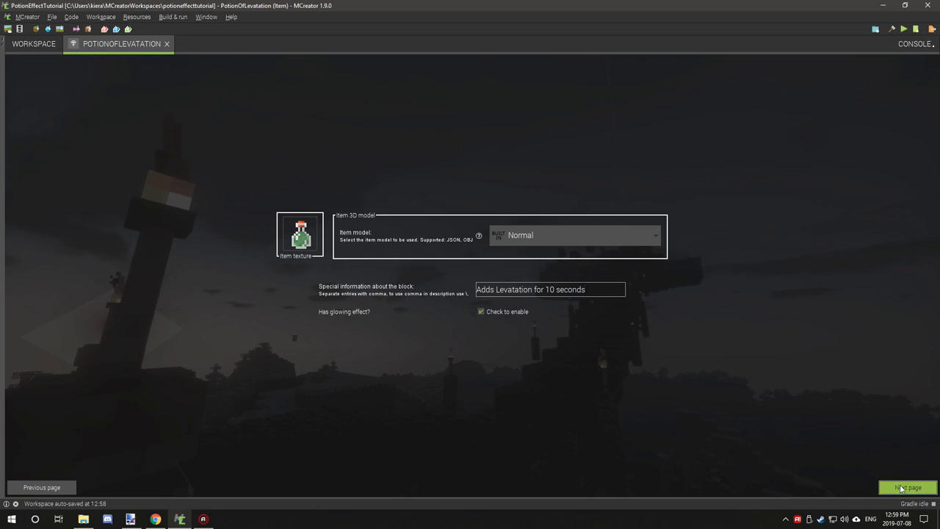
Name the item 'Potion Of Levatation' in GUI, with BREWING tab and stack size 1
left_click(909, 485)
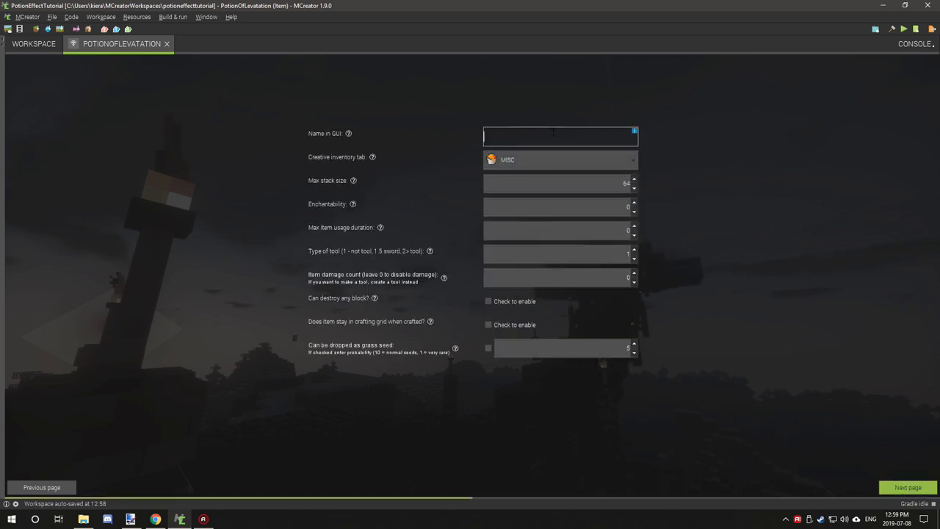
type("P")
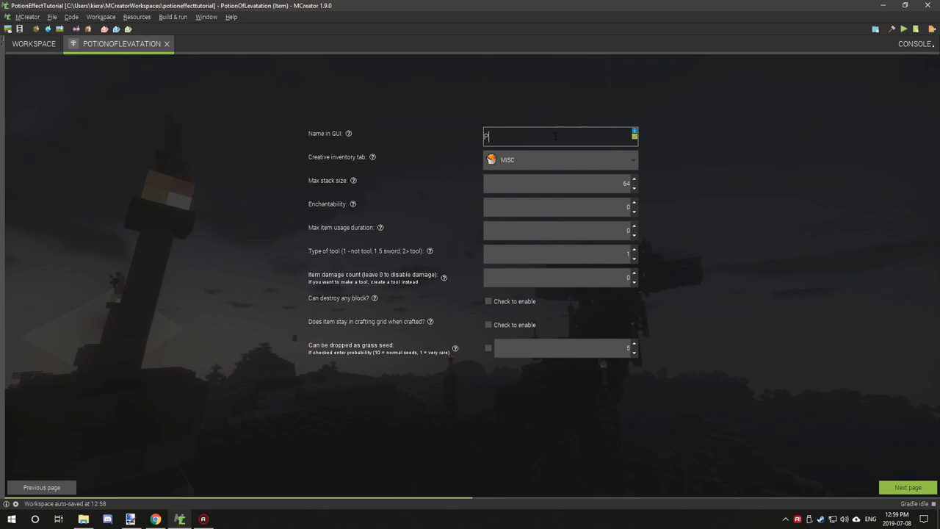
type("Potion Of")
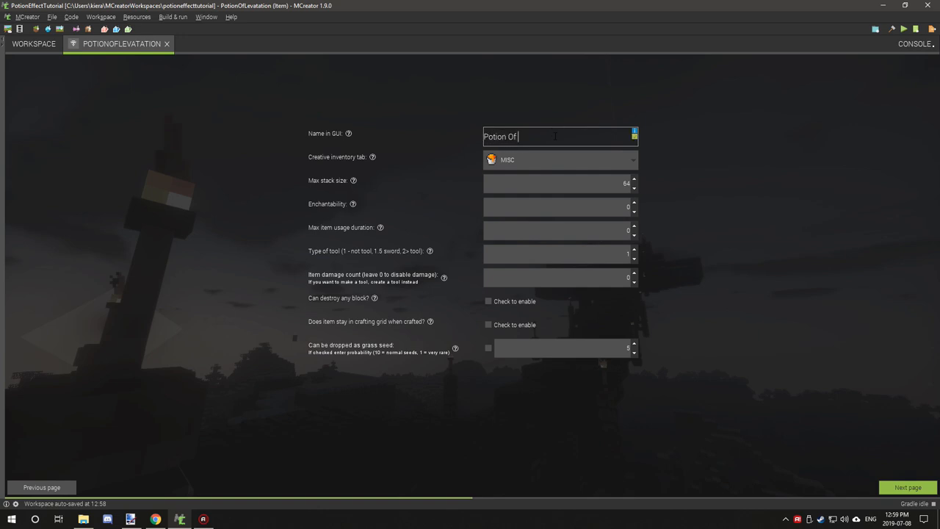
type("Levatation")
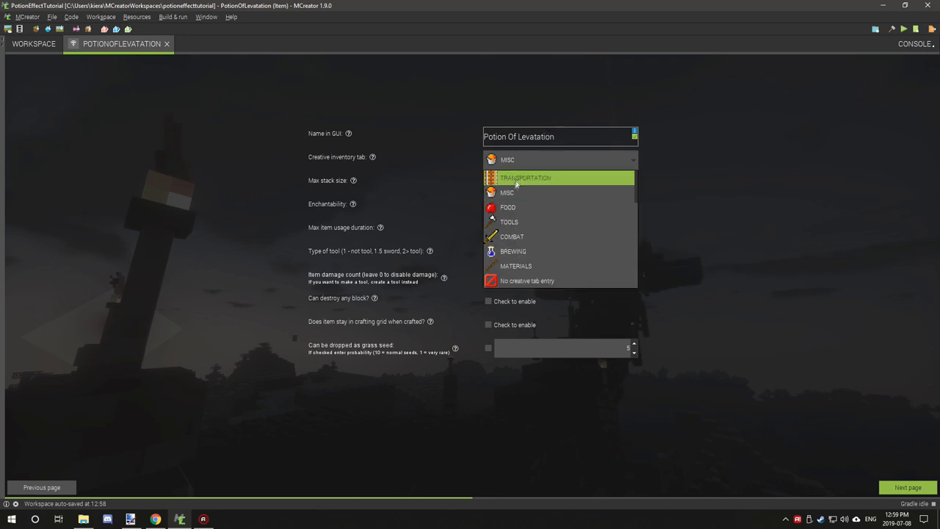
mouse_move(533, 221)
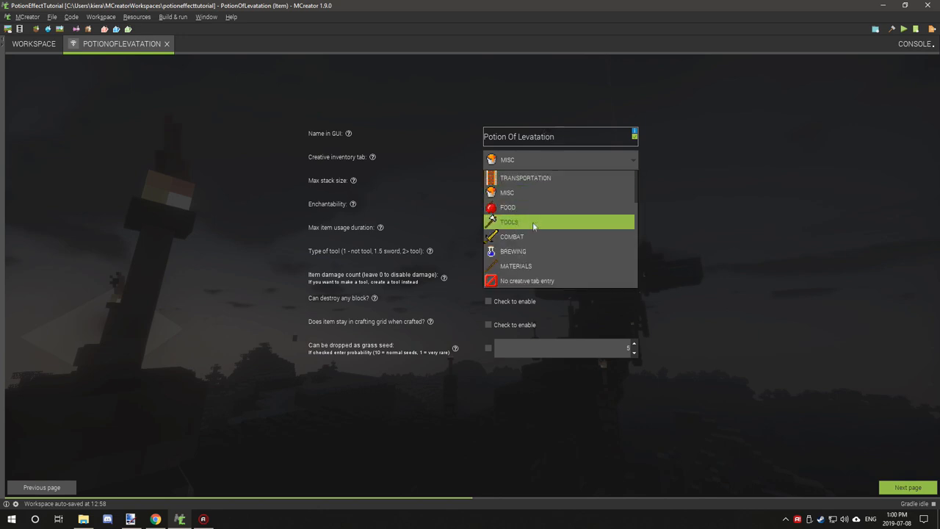
left_click(513, 251)
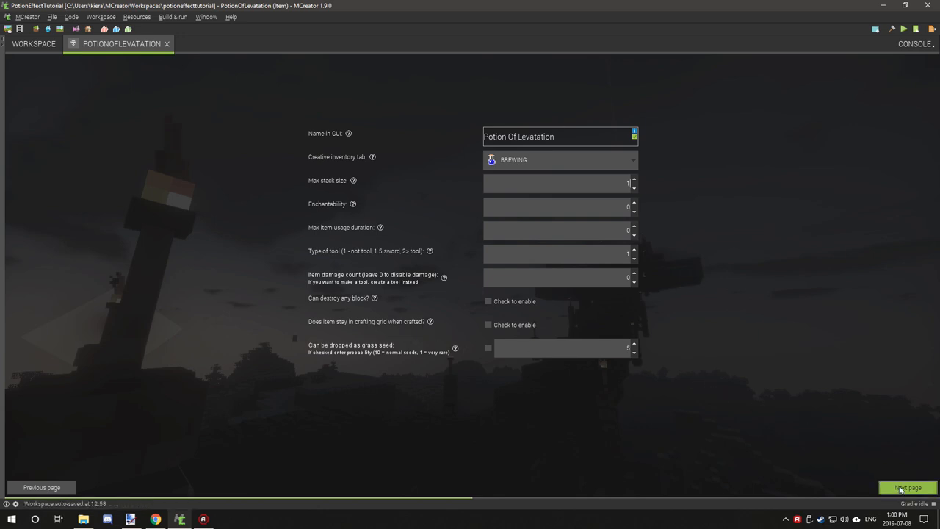
Add a new procedure for the When right clicked in air trigger
left_click(907, 485)
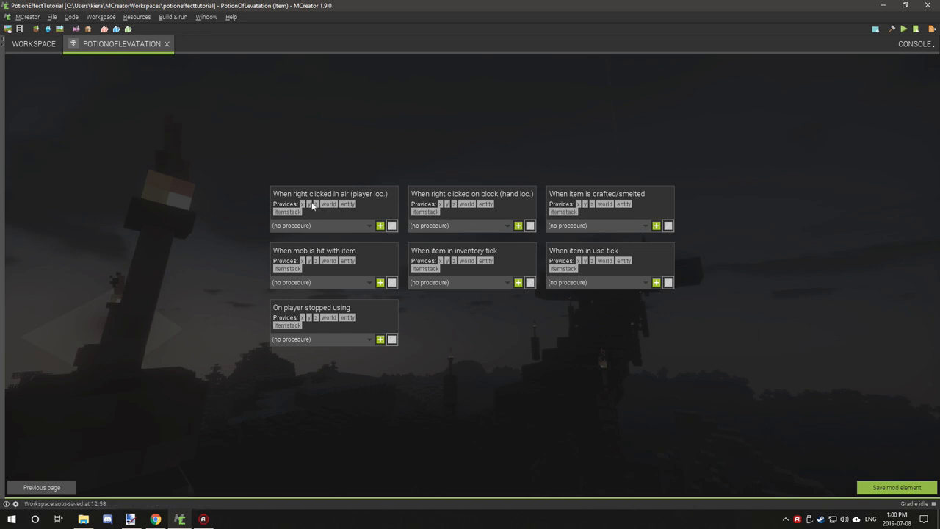
mouse_move(544, 218)
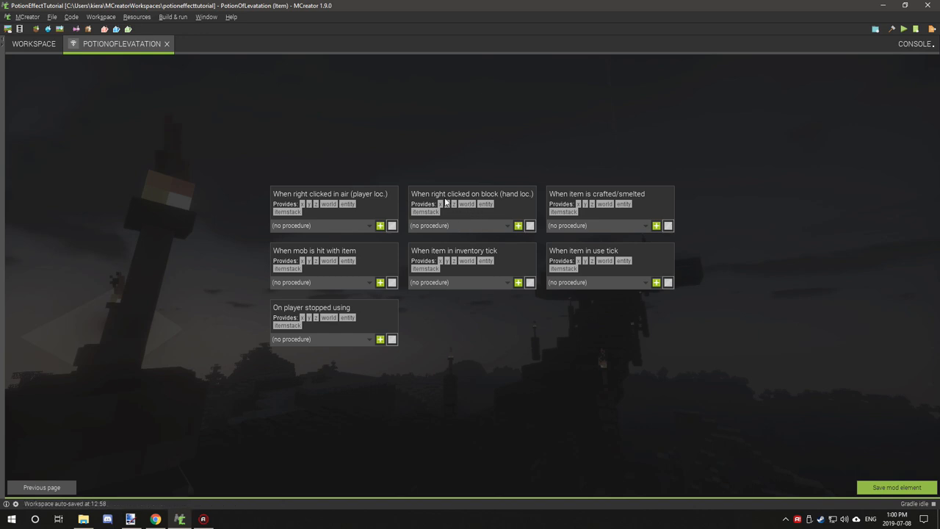
mouse_move(462, 215)
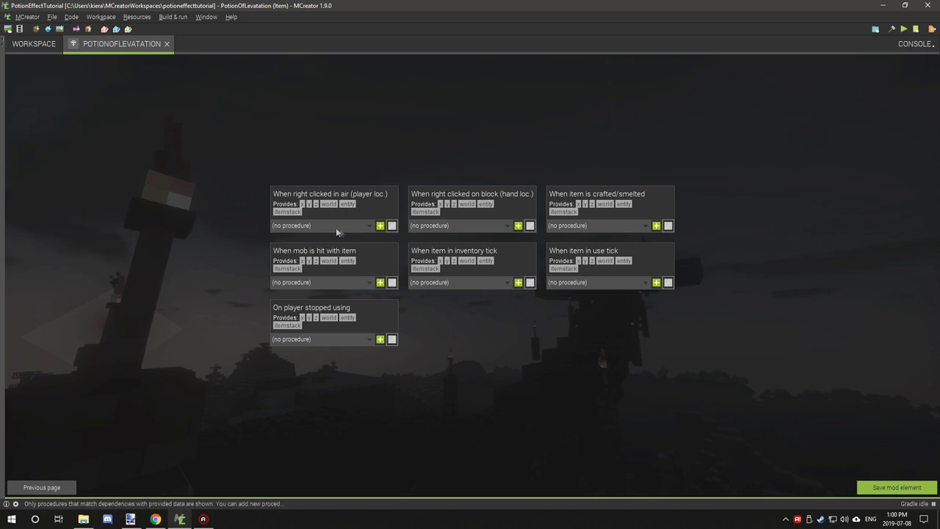
left_click(366, 225)
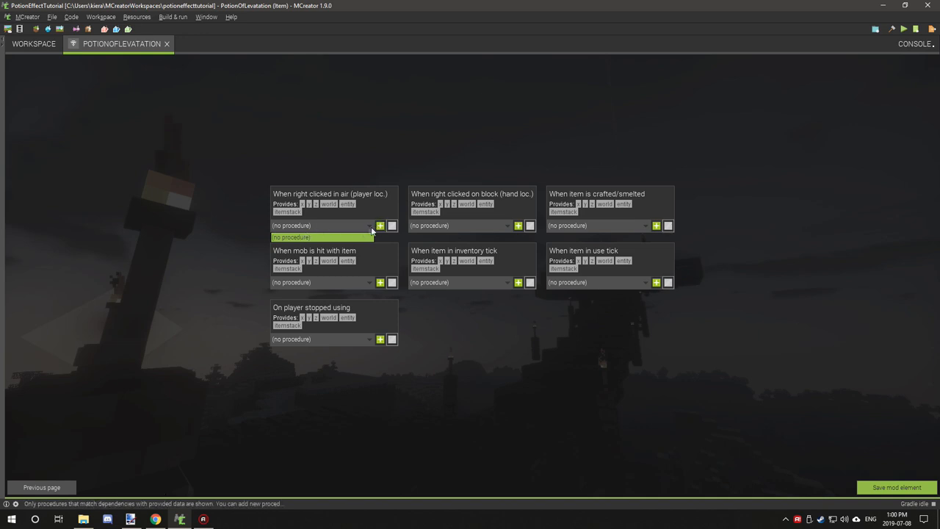
left_click(376, 225)
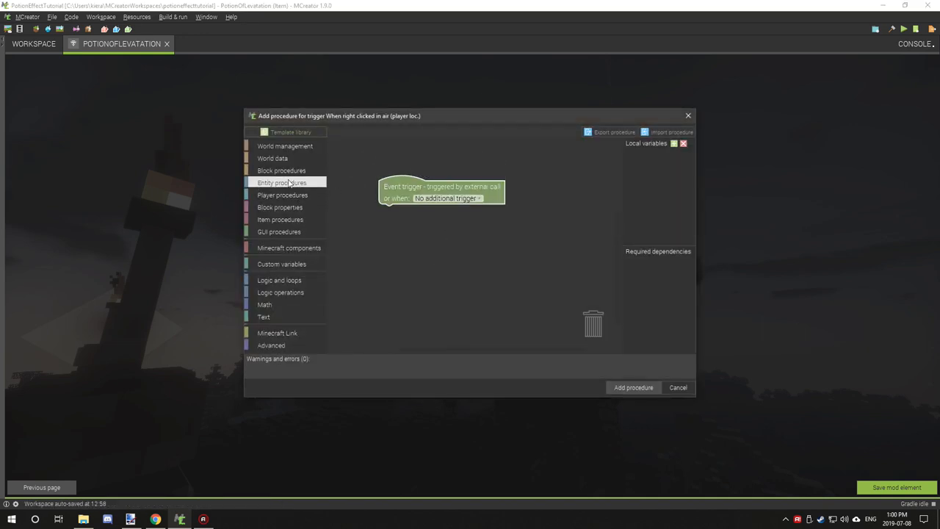
Add a Play sound at x, y, z block using entity.generic.drink
left_click(283, 195)
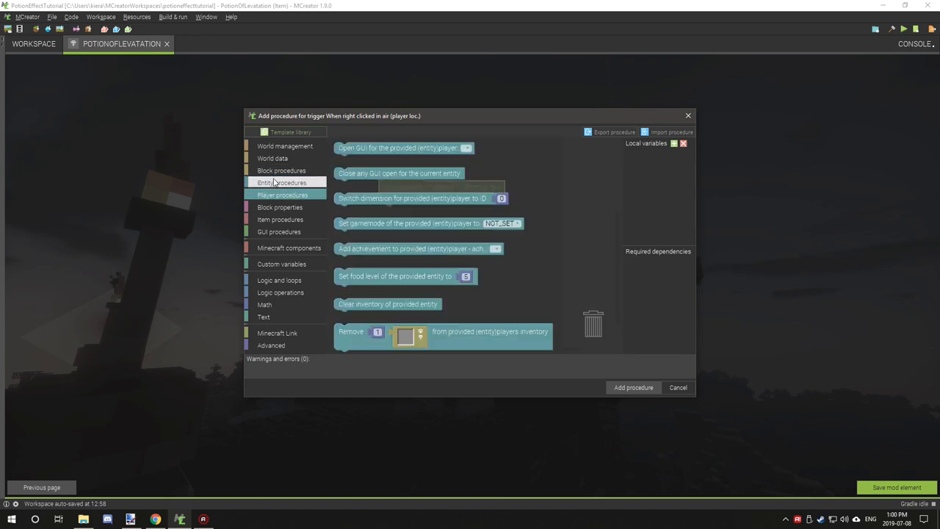
scroll("down", 3)
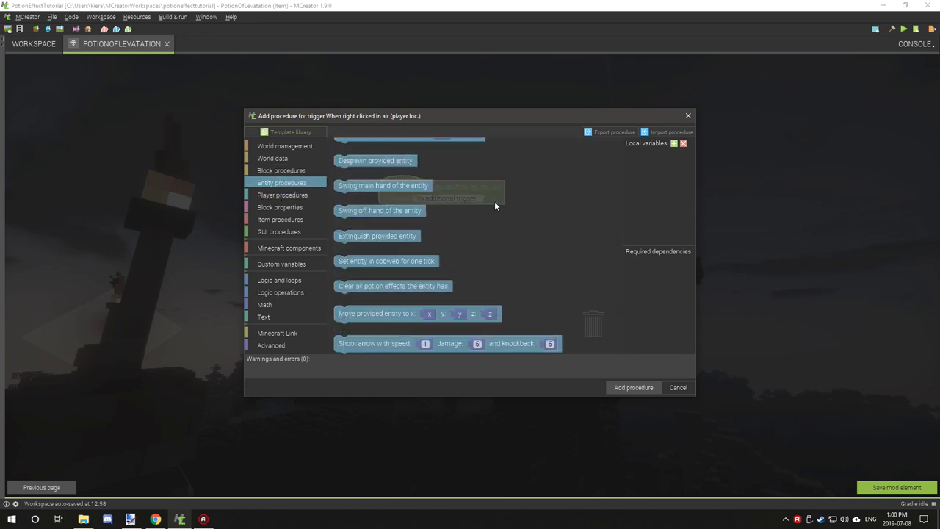
left_click(285, 145)
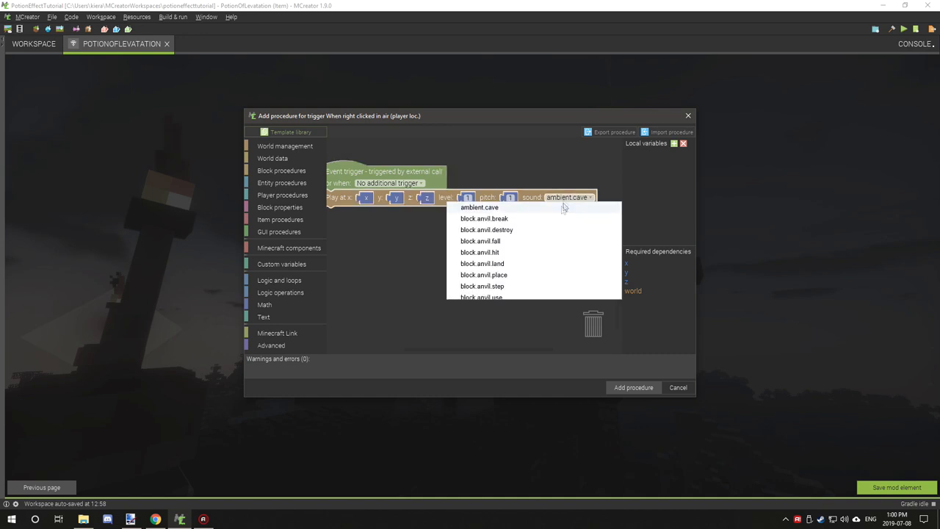
scroll("down", 3)
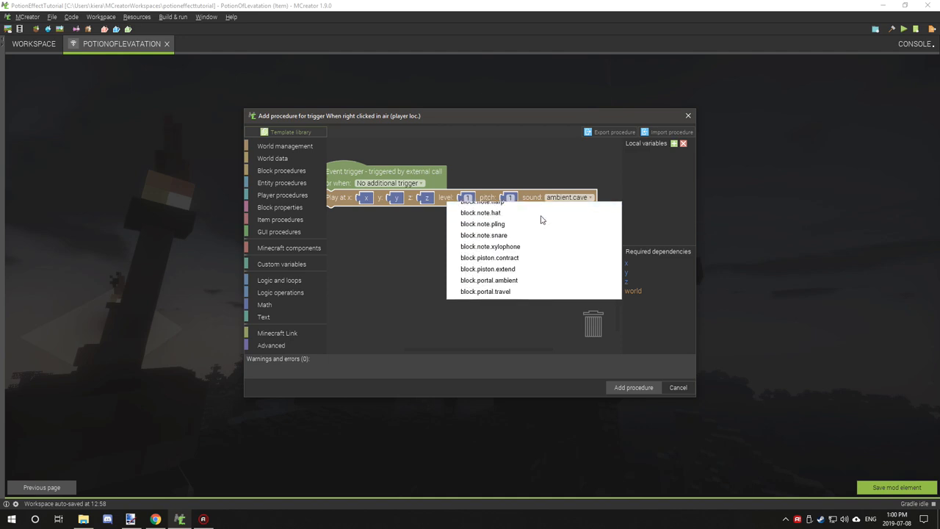
scroll("down", 3)
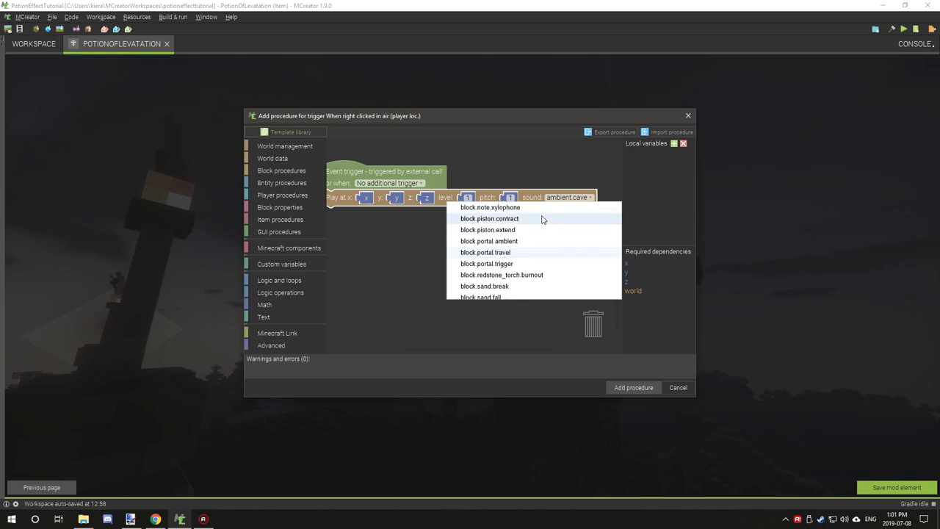
scroll("down", 3)
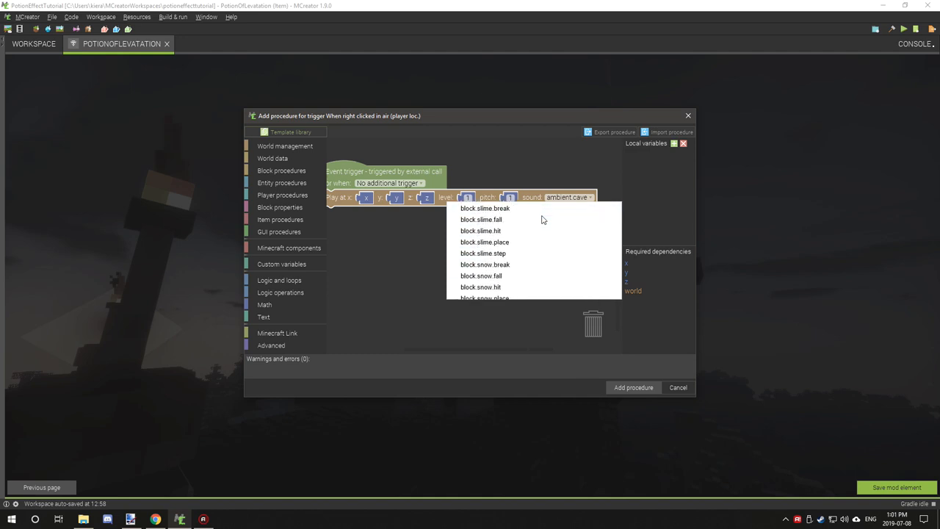
scroll("down", 3)
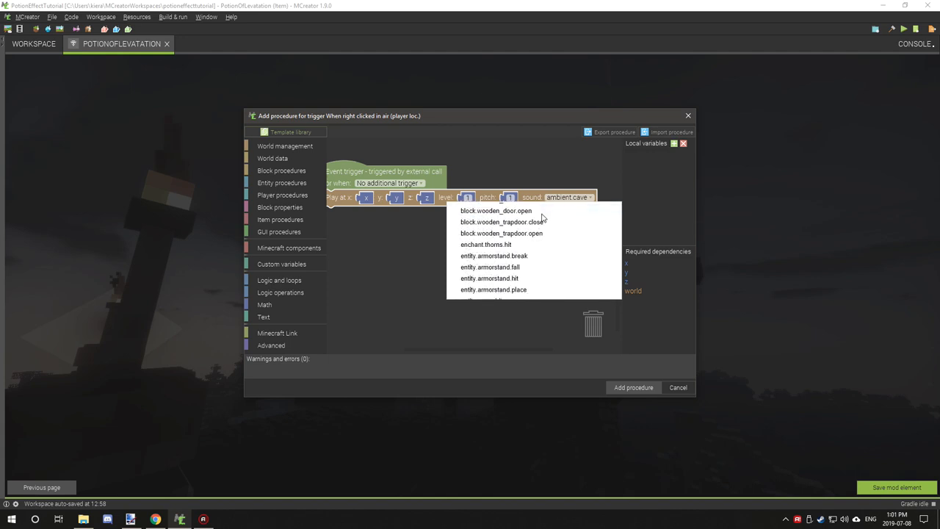
scroll("down", 3)
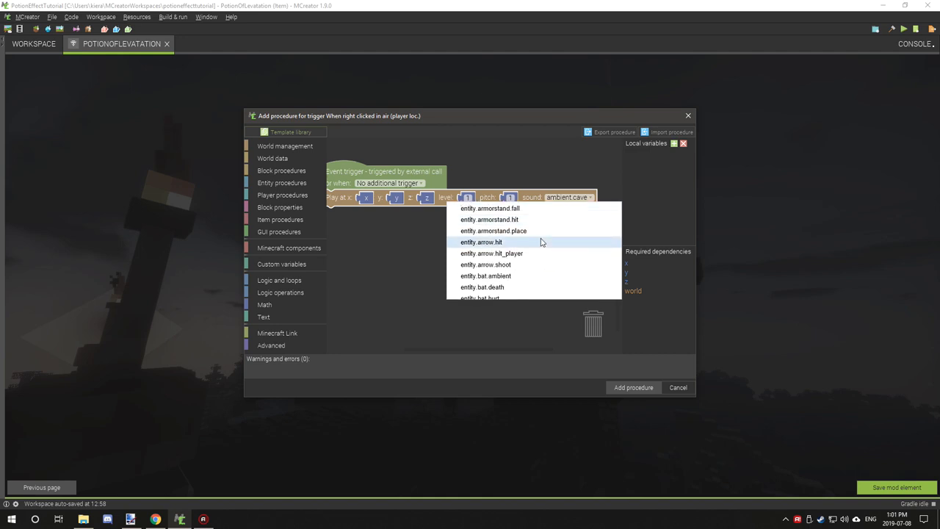
scroll("down", 3)
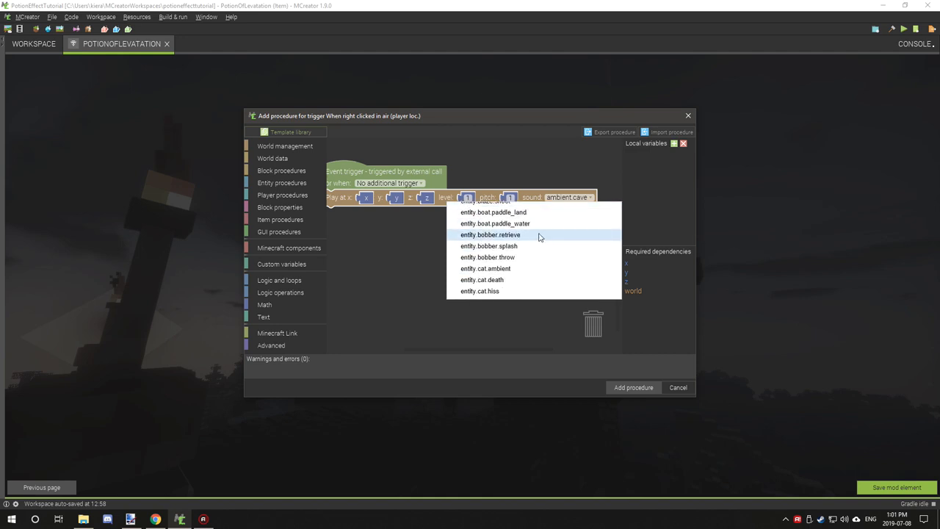
scroll("down", 3)
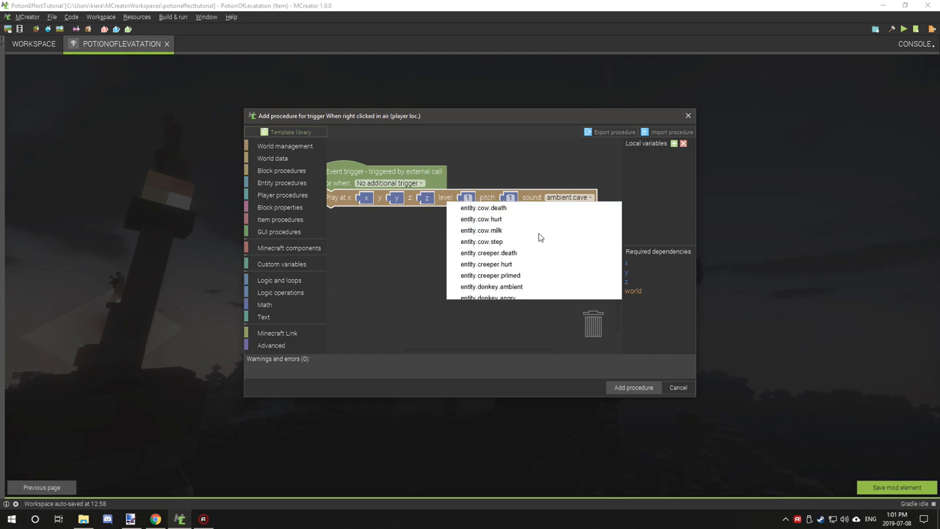
scroll("down", 3)
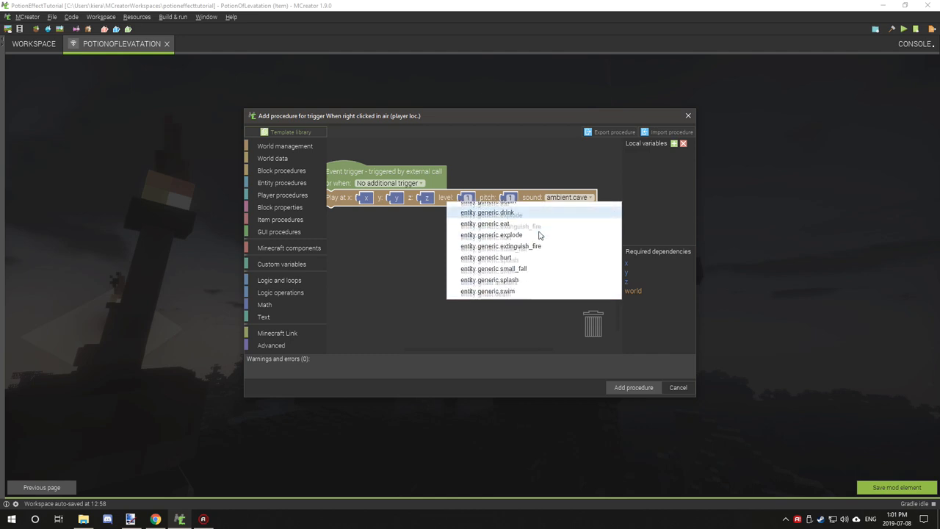
scroll("down", 3)
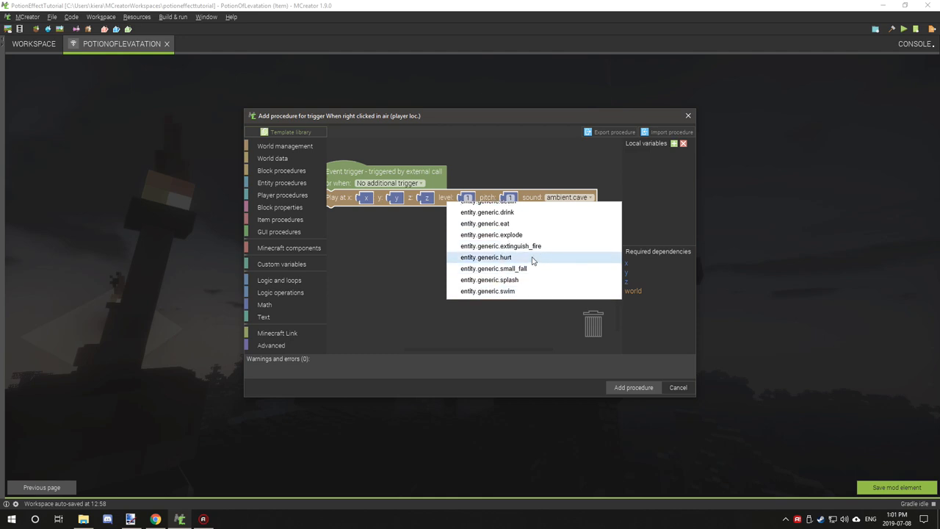
left_click(488, 212)
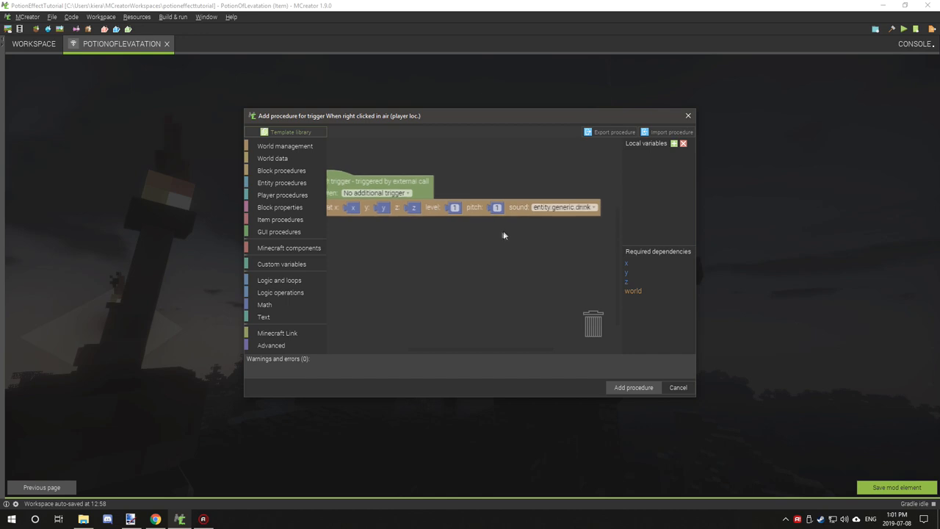
Browse the Block procedure blocks, then collapse that category
left_click(281, 170)
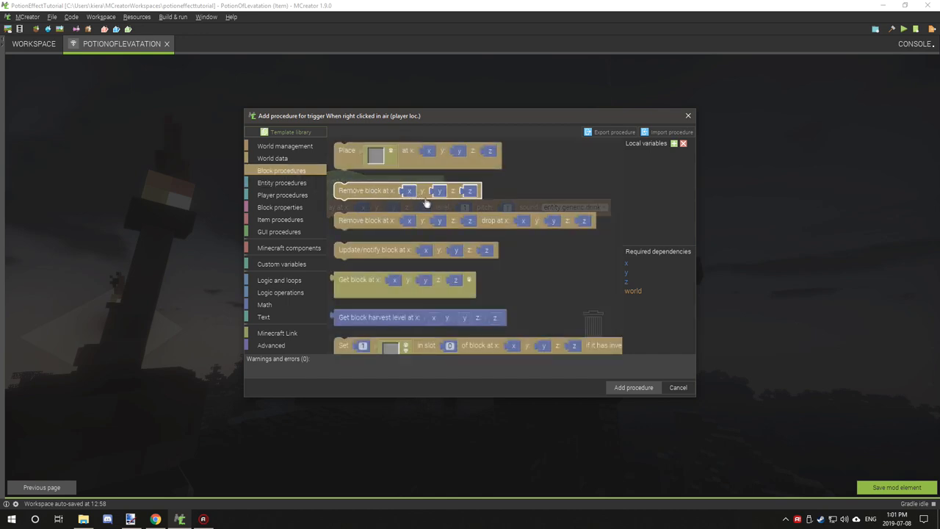
scroll("down", 3)
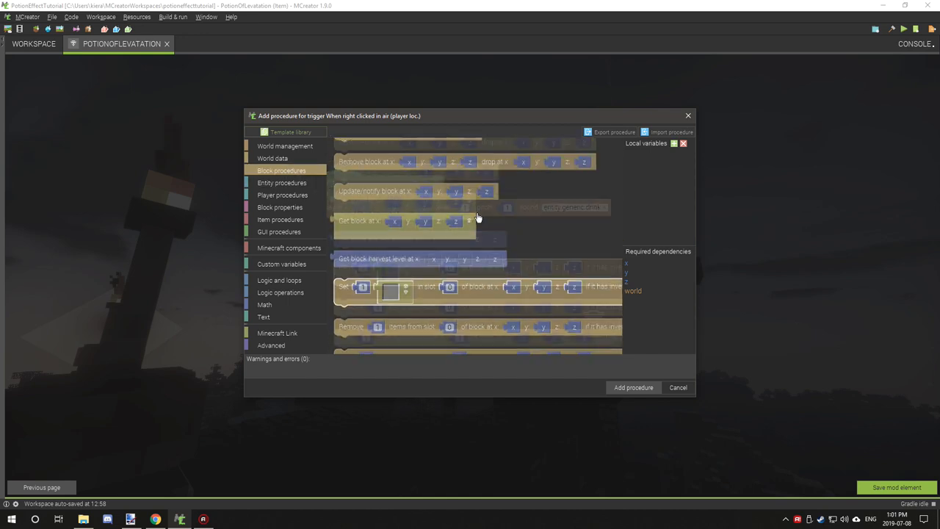
scroll("down", 3)
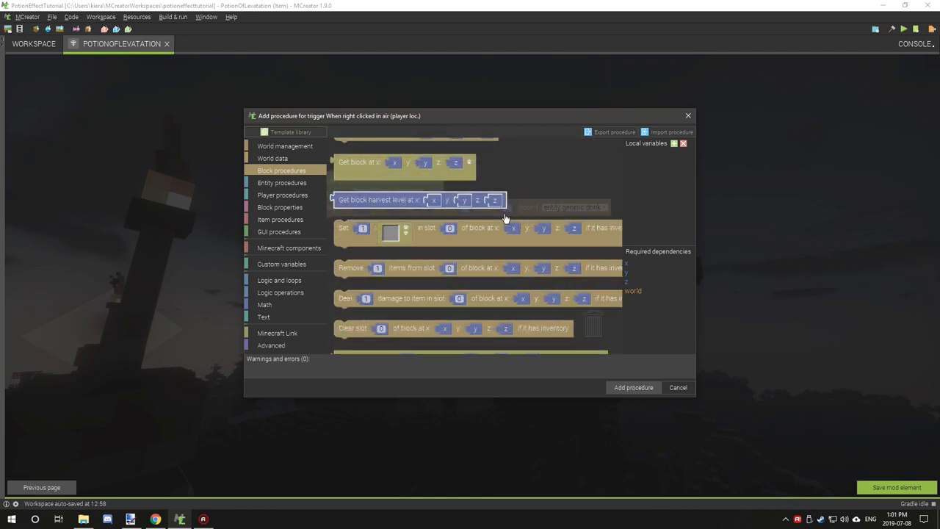
scroll("down", 3)
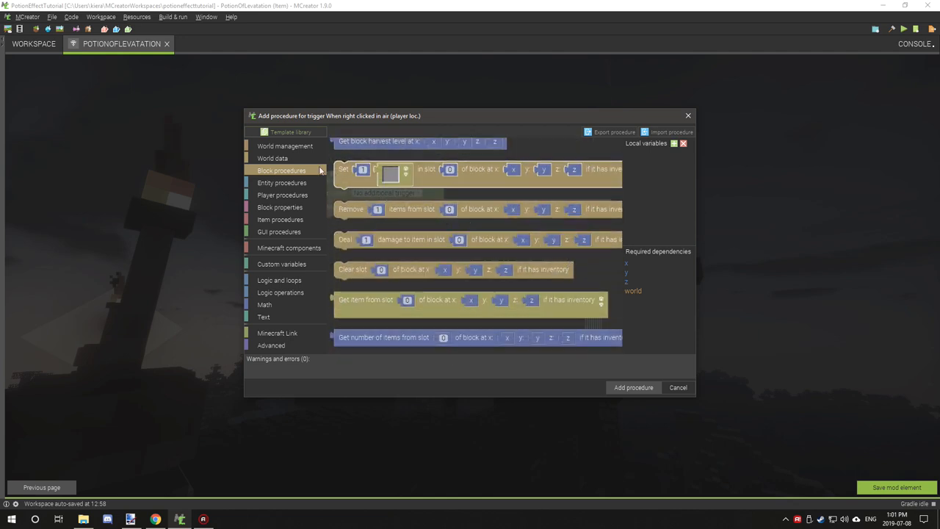
left_click(287, 146)
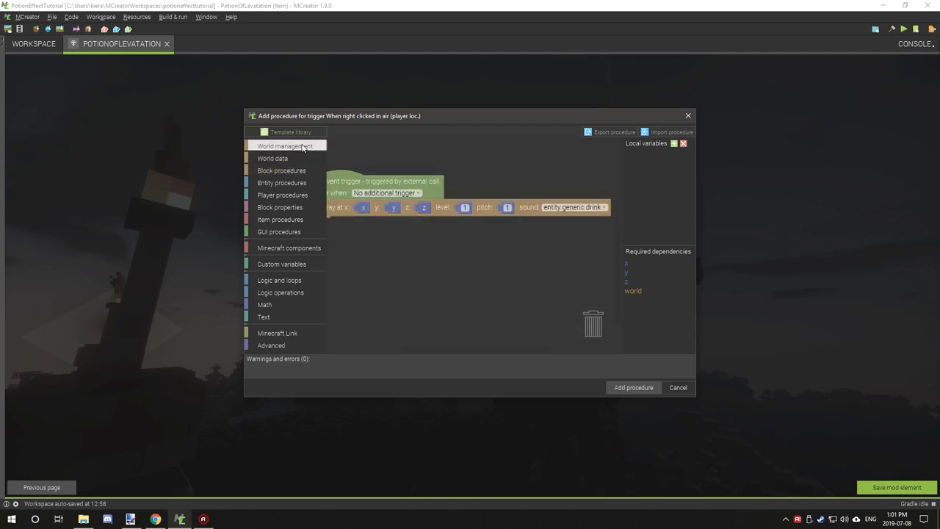
Add an add-potion block with duration 100, ambient and particles true
left_click(285, 145)
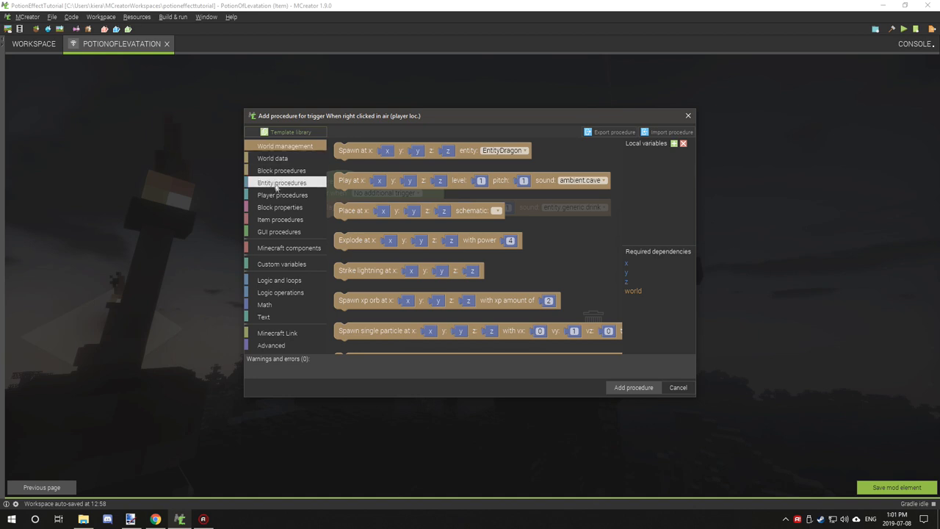
left_click(285, 182)
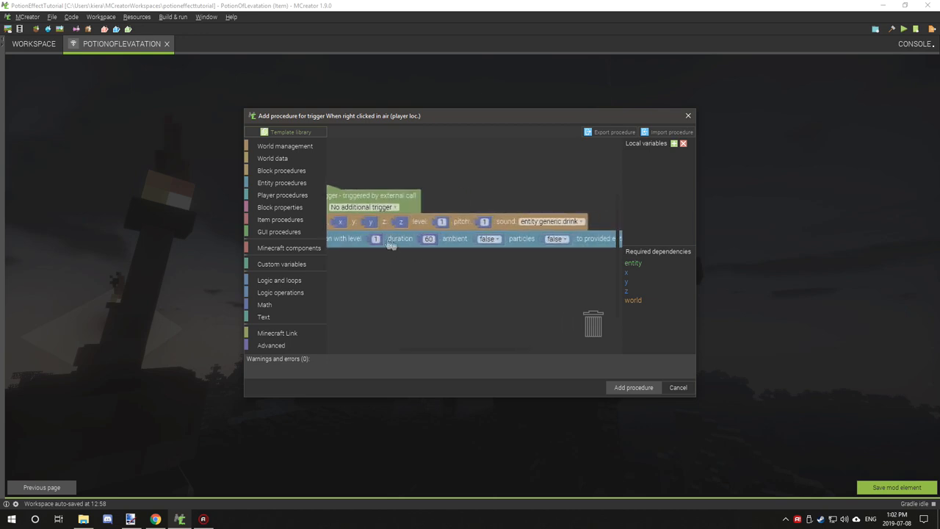
left_click(426, 238)
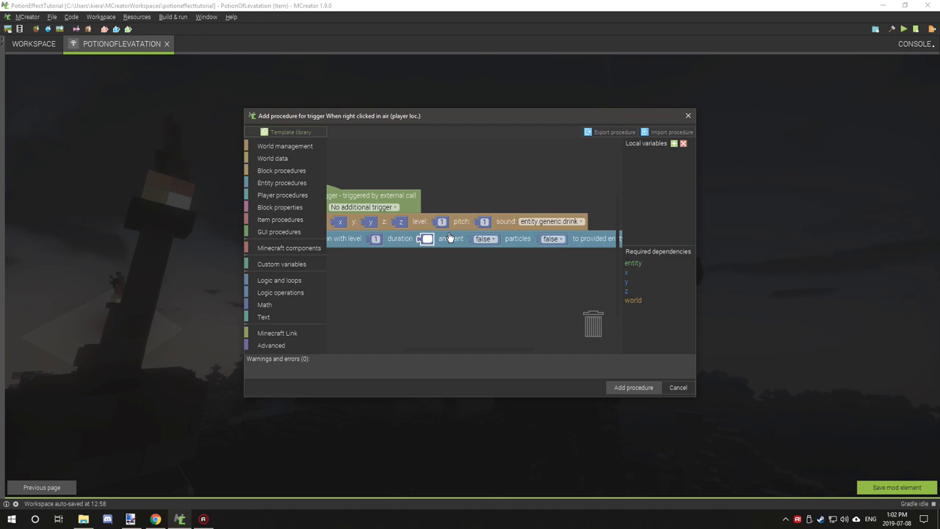
type("100")
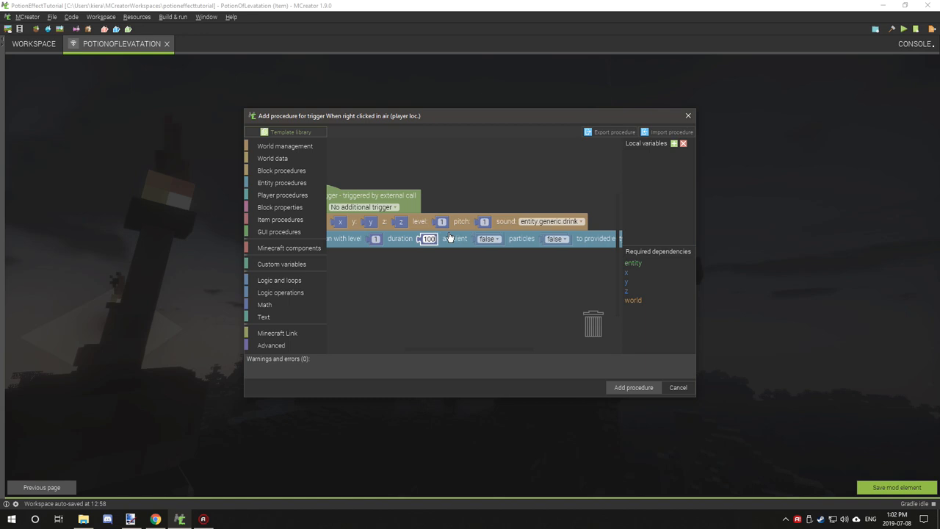
left_click(487, 238)
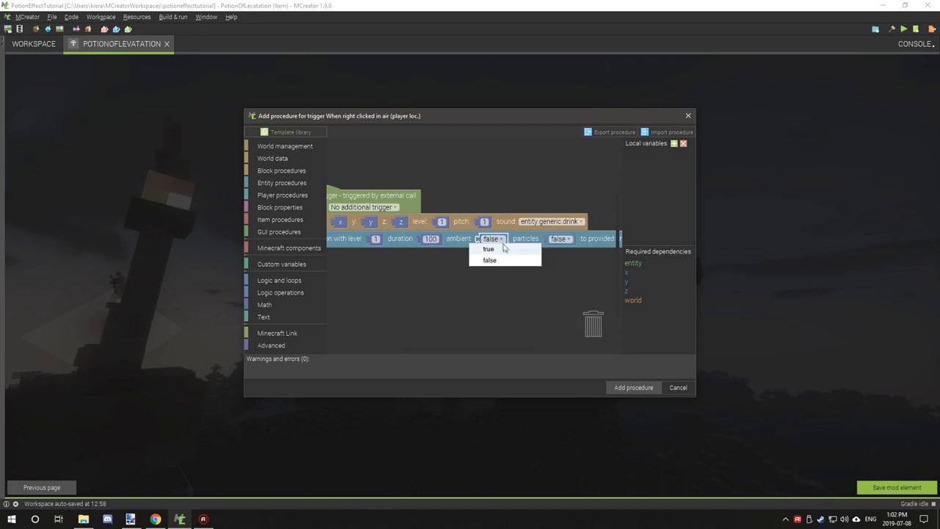
left_click(488, 249)
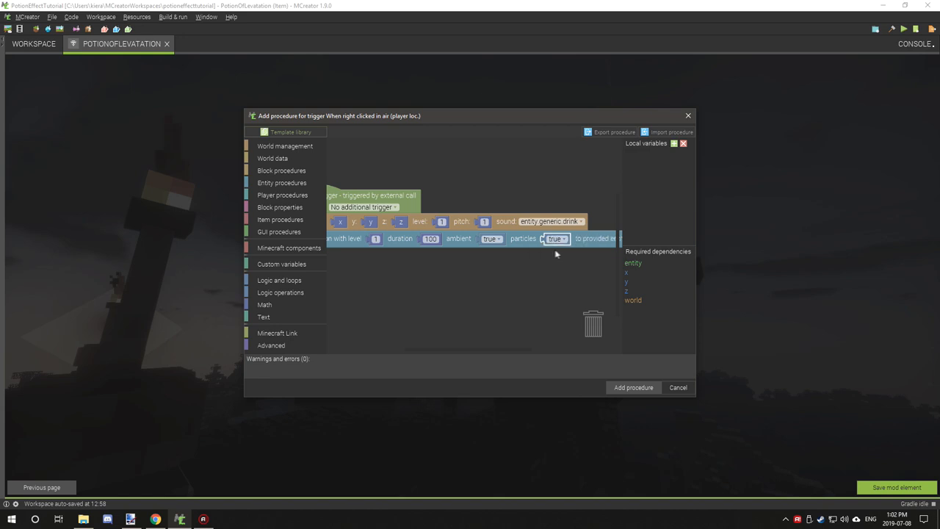
Set the add-potion block to LEVITATION at level 2
left_click(572, 236)
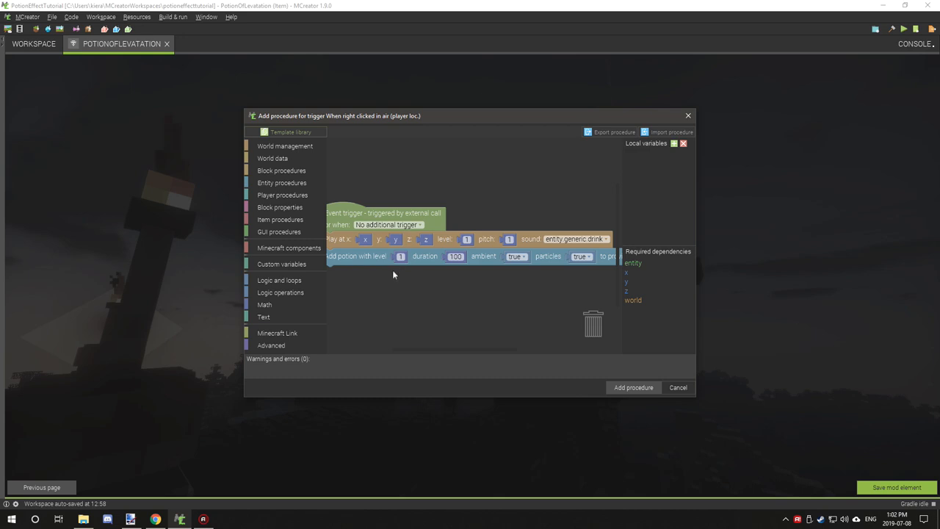
mouse_move(403, 266)
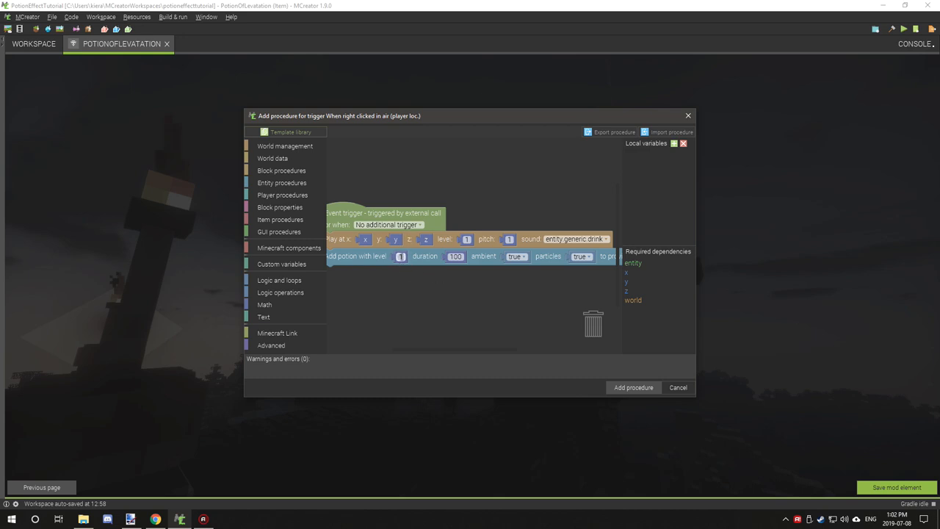
mouse_move(408, 269)
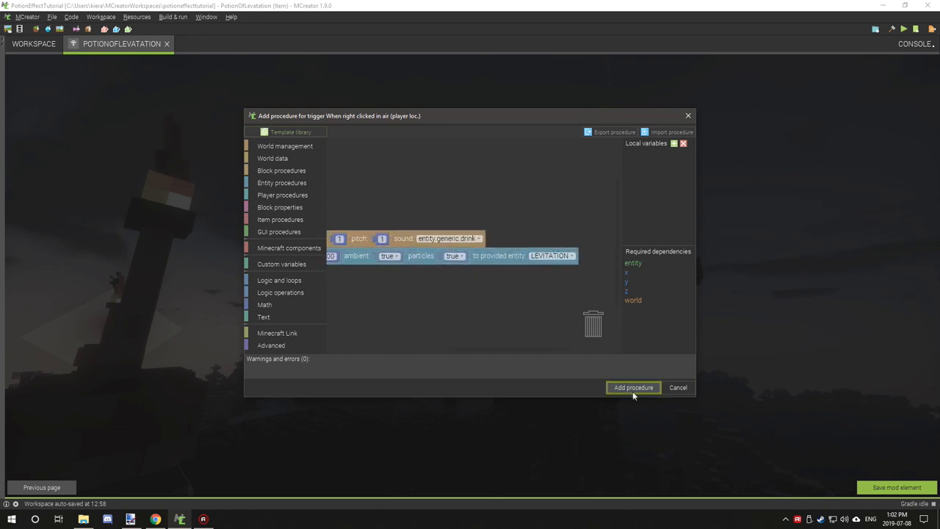
mouse_move(505, 332)
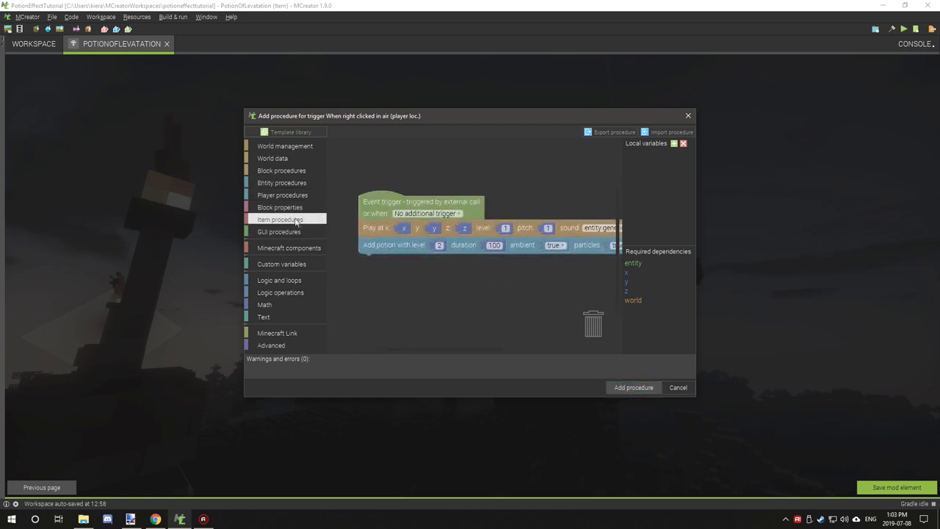
Add a remove-item-from-inventory block and create the PotionOfLevatationRightClickedInAir procedure
left_click(282, 195)
type("item")
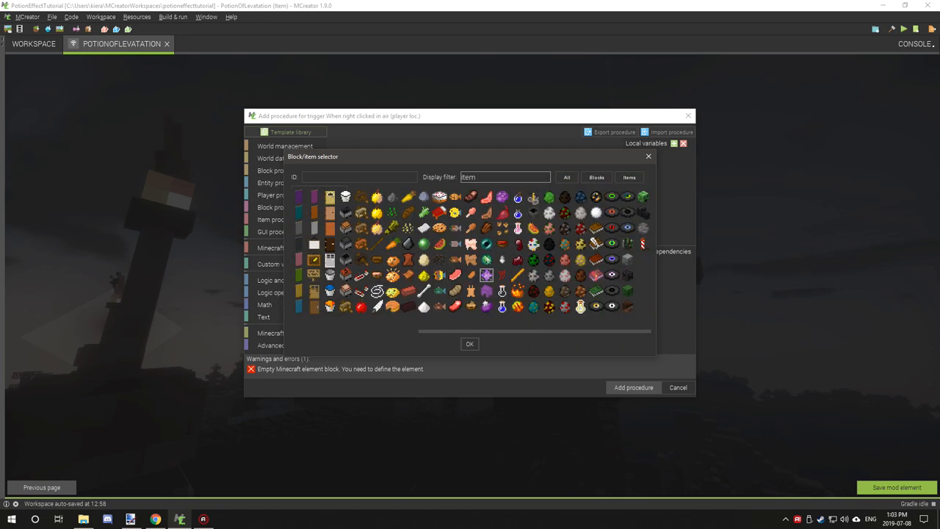
left_click(597, 177)
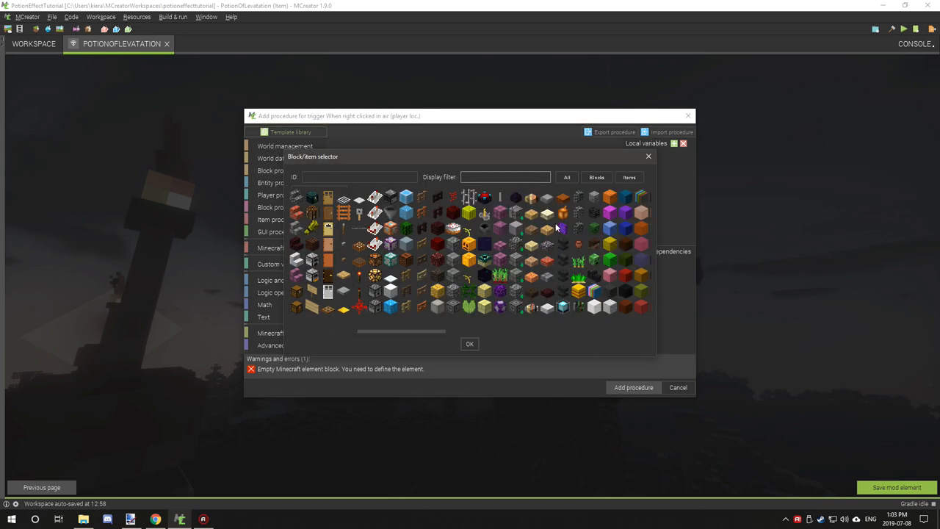
mouse_move(529, 213)
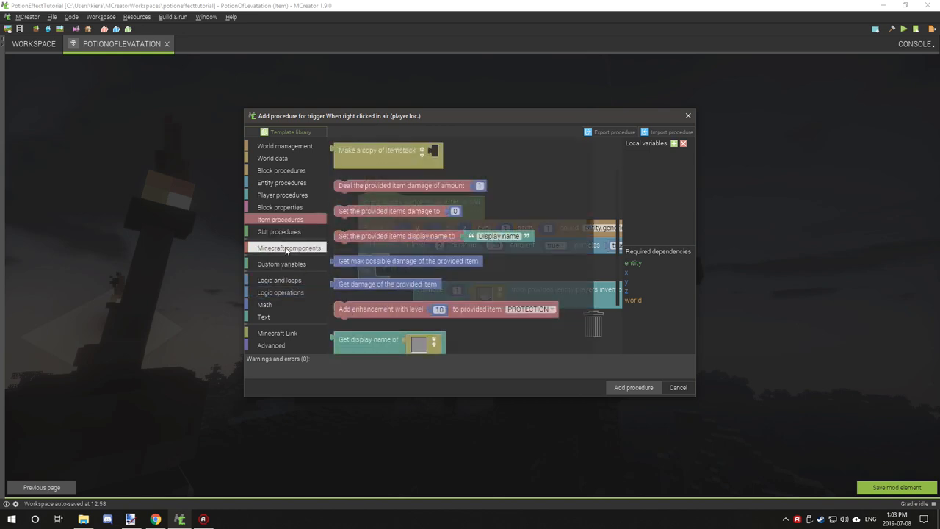
right_click(377, 272)
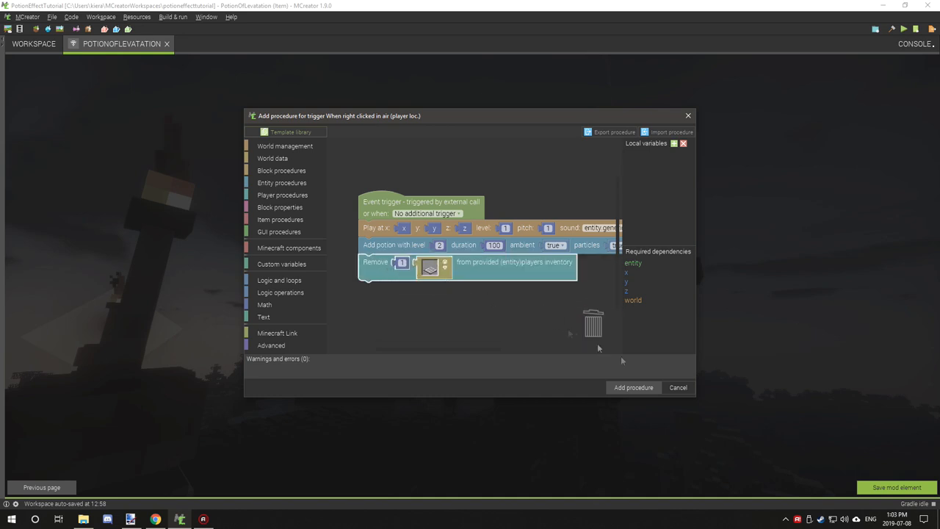
left_click(678, 387)
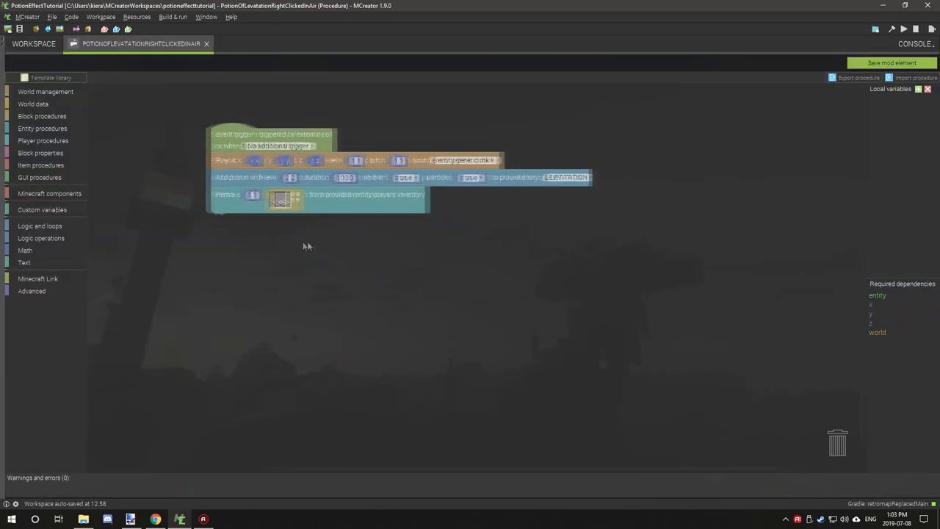
Set the removal block's item to the potion, then launch Minecraft to test
left_click(281, 199)
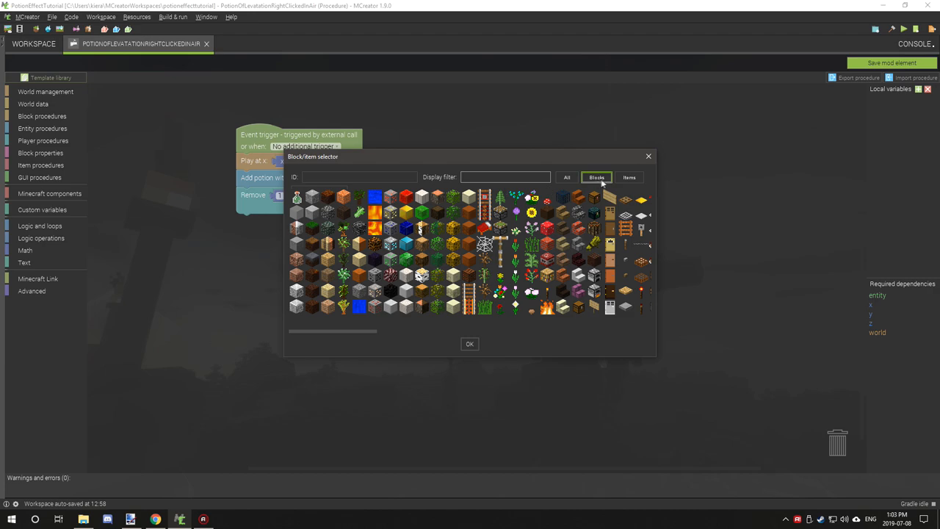
left_click(629, 177)
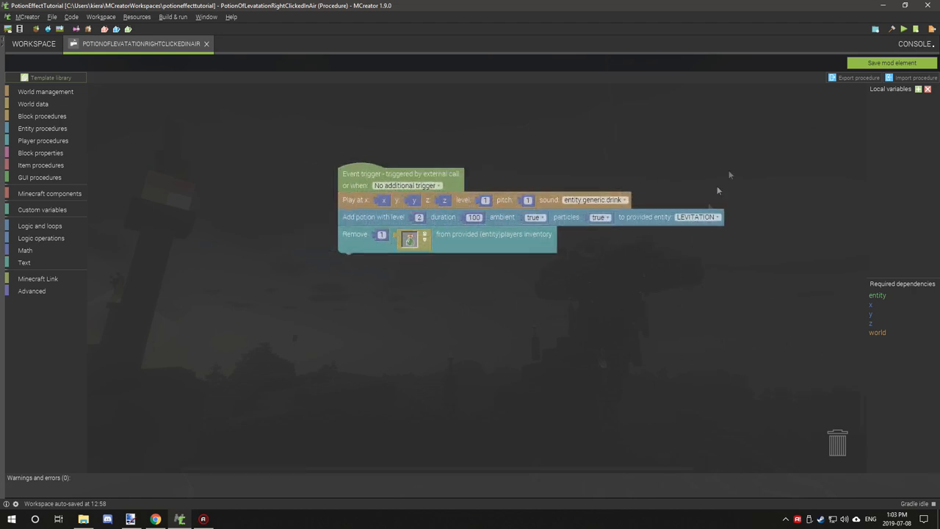
mouse_move(704, 331)
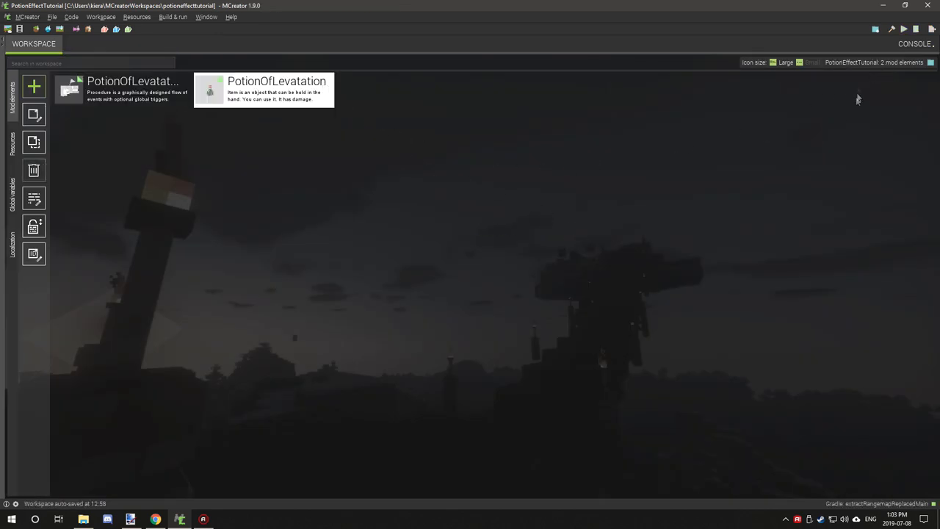
left_click(901, 31)
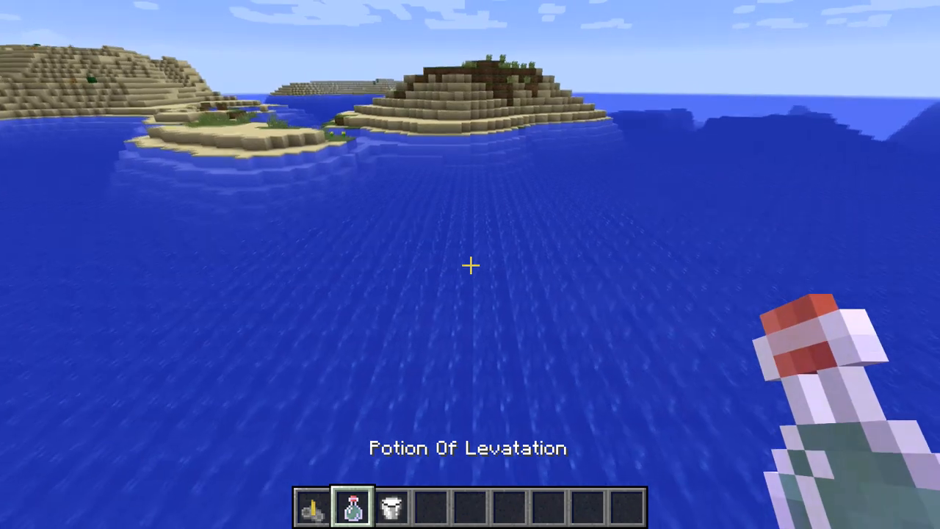
While floating, switch the hotbar to the milk bucket, then to an empty slot
key("3")
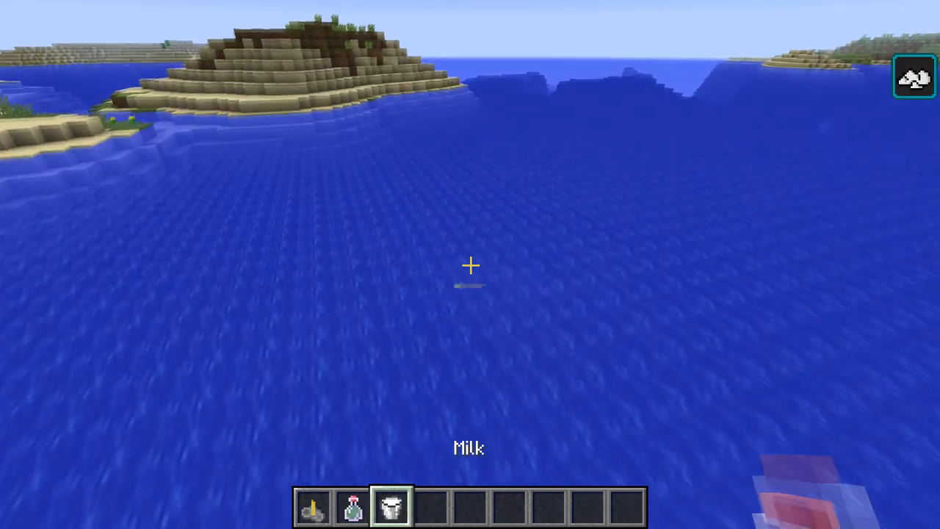
key("2")
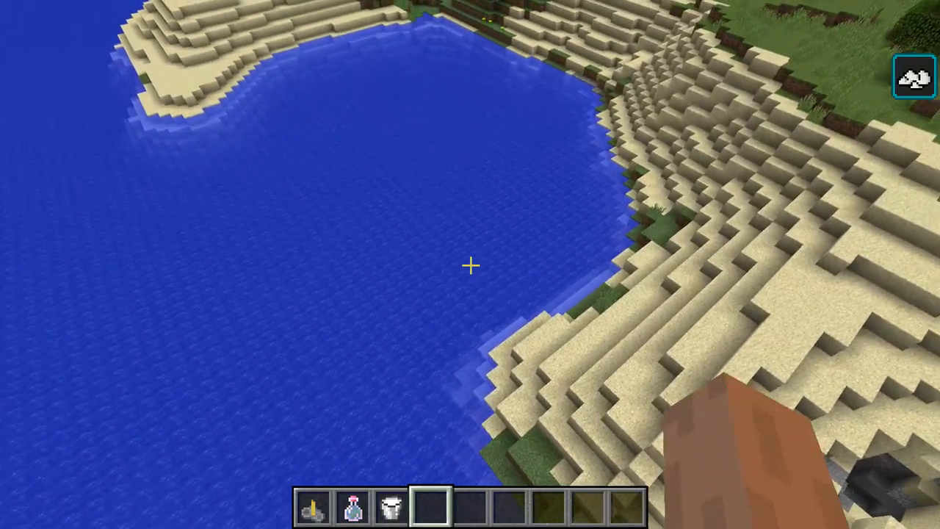
mouse_move(470, 265)
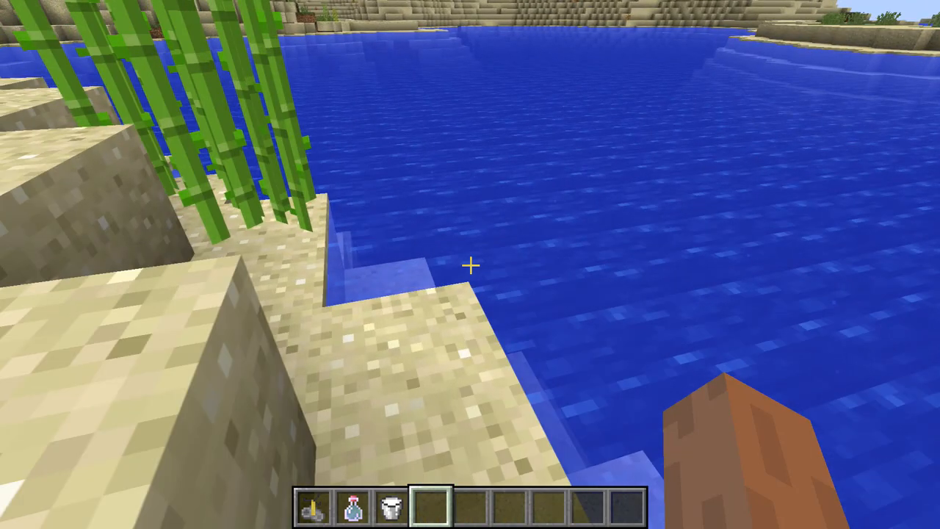
Switch the game to survival mode with /gamemode survival
type("/gamem")
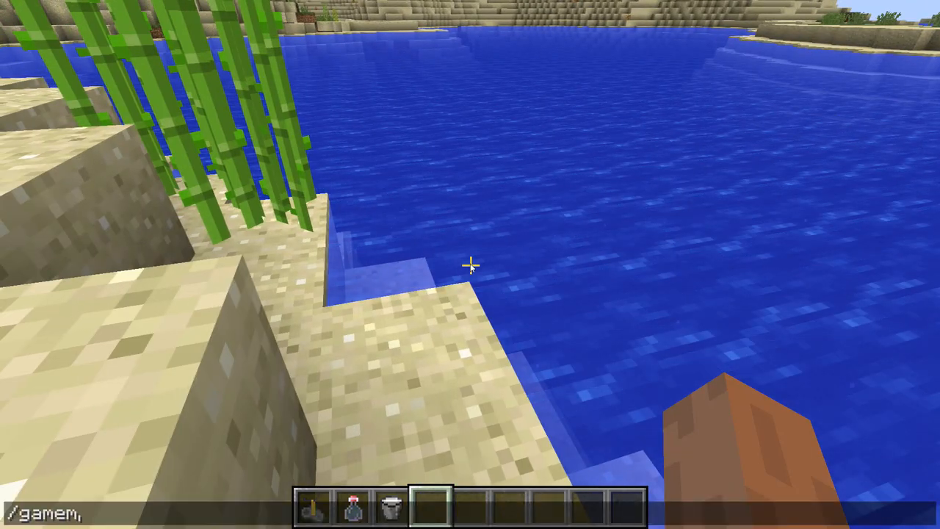
key("Enter")
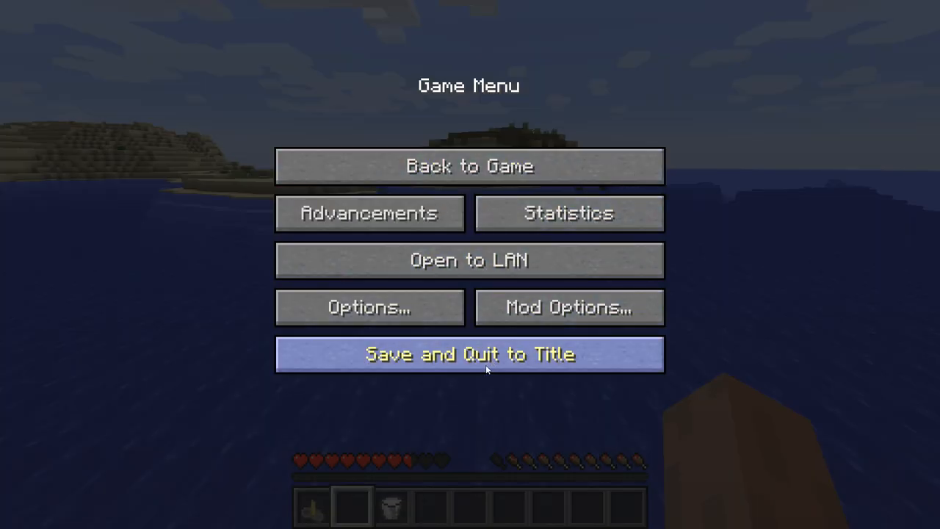
Quit Minecraft to the title screen and start a new Food mod element
left_click(469, 354)
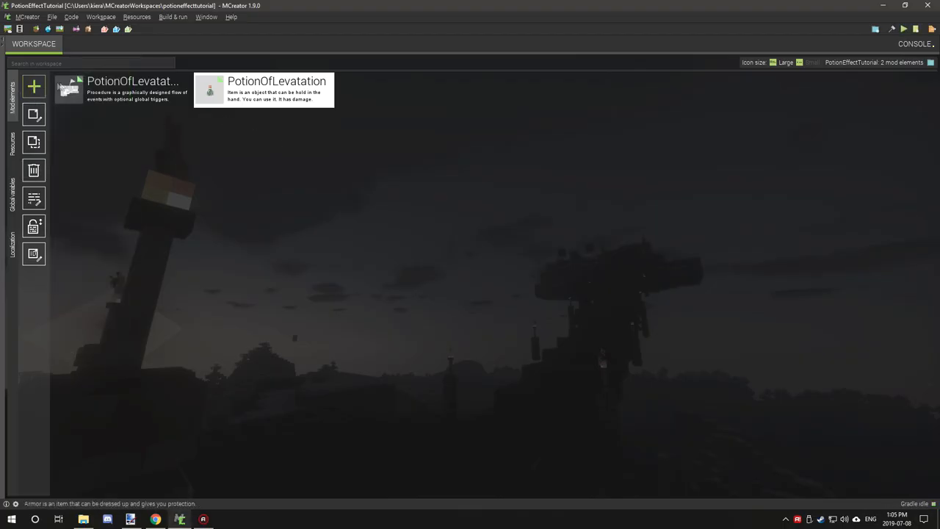
left_click(32, 86)
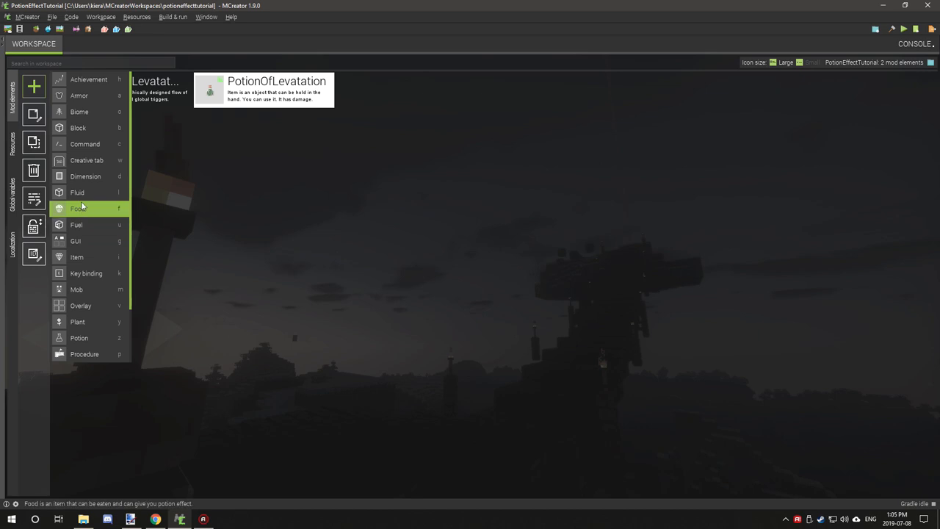
left_click(79, 208)
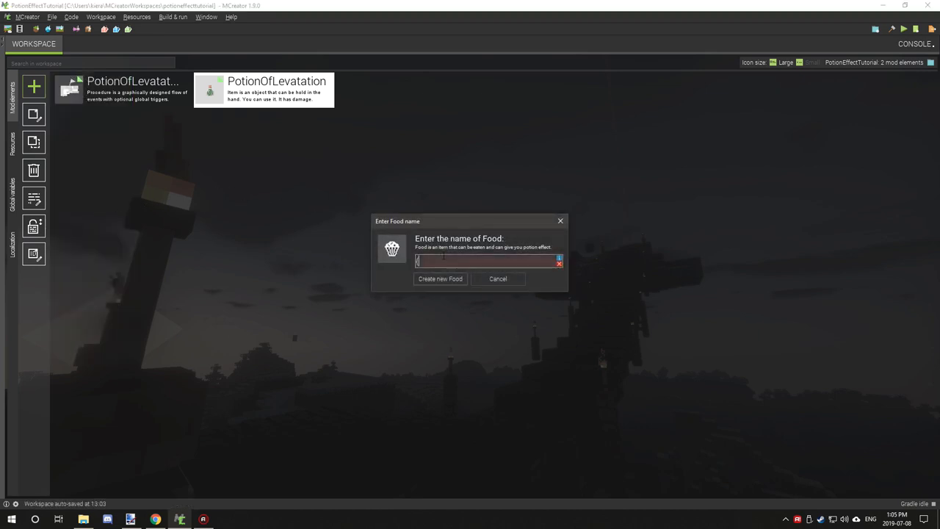
Name the new food element PotionOfNasia and create it
type("PotionOf")
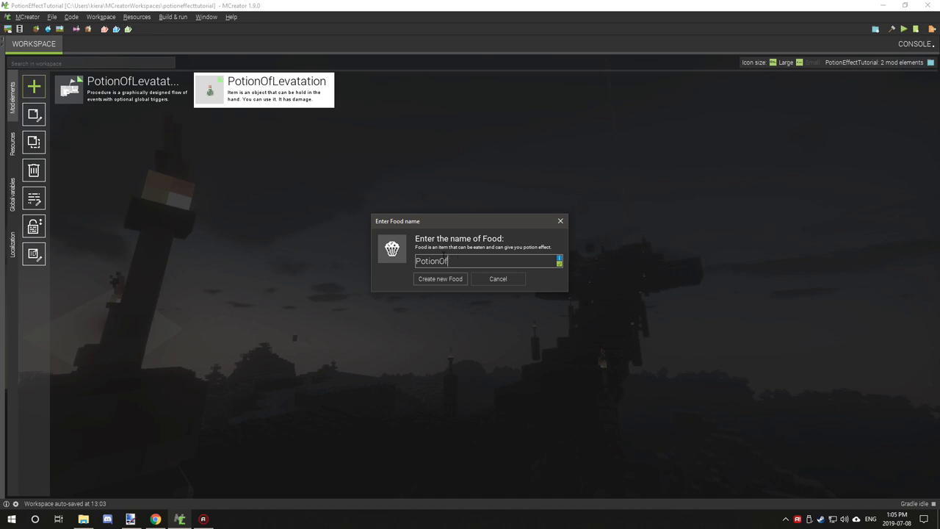
type("Nasia")
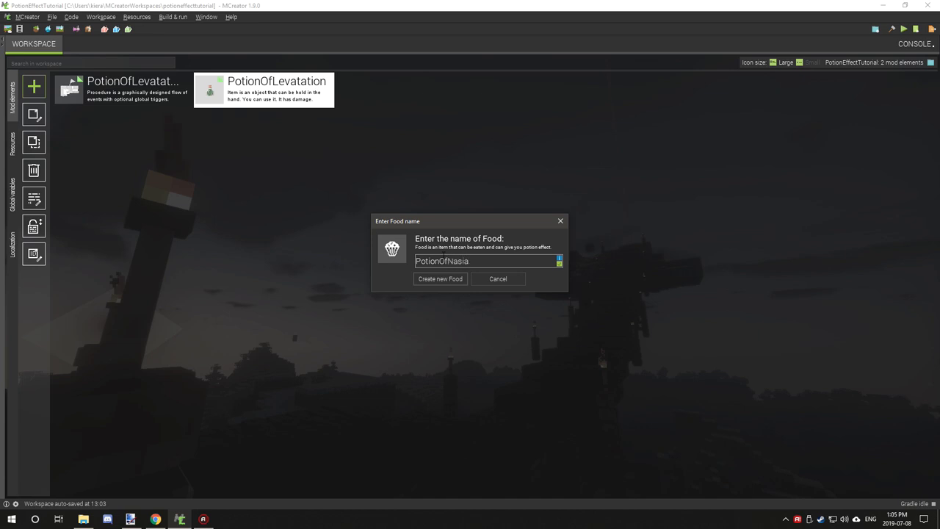
key("BackSpace")
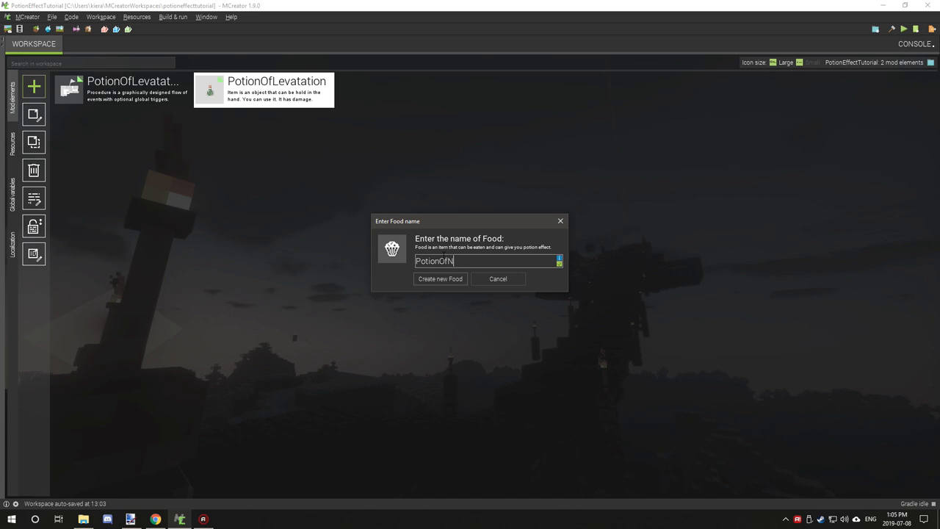
key("BackSpace")
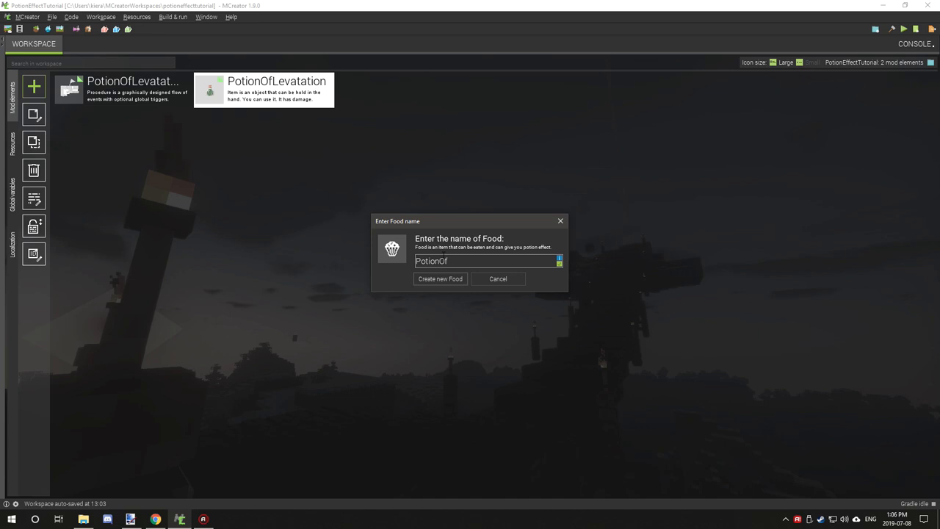
type("MN")
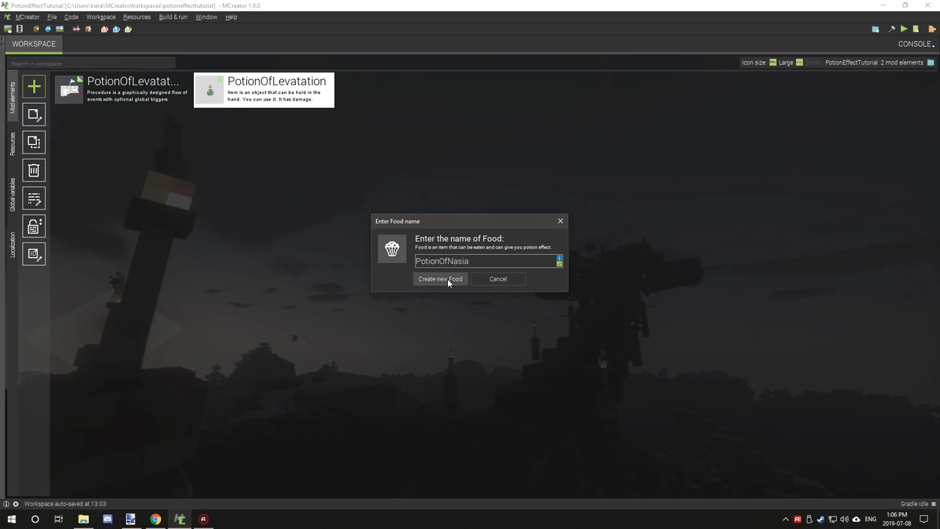
left_click(440, 278)
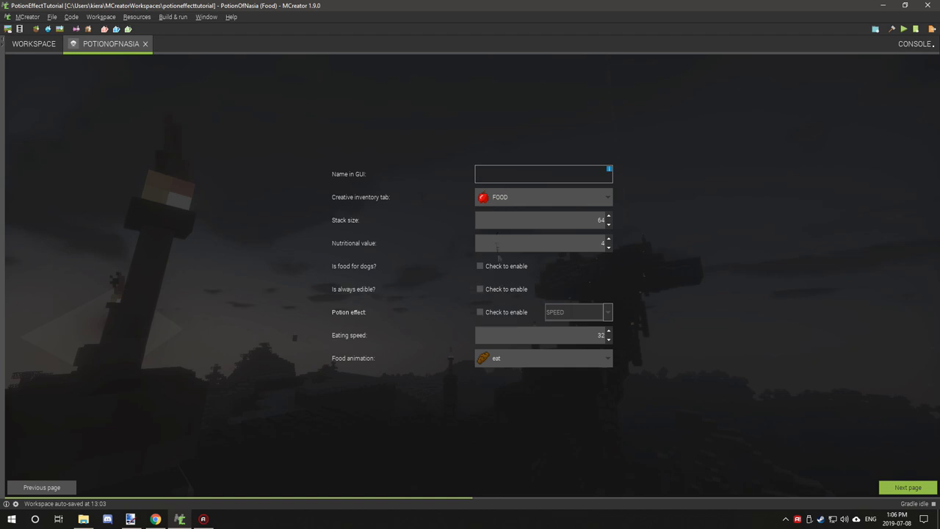
Make Potion Of Nasia an always-edible BREWING-tab food with the drink animation
left_click(543, 197)
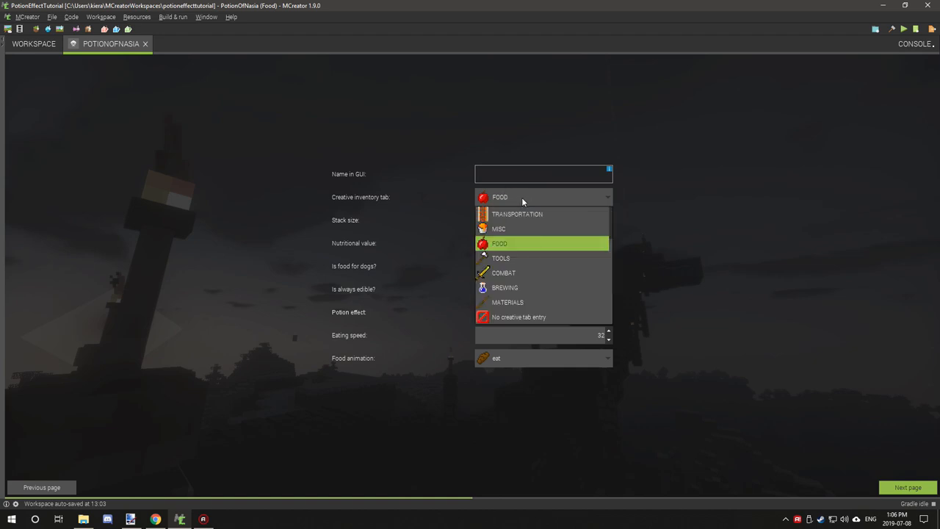
mouse_move(519, 274)
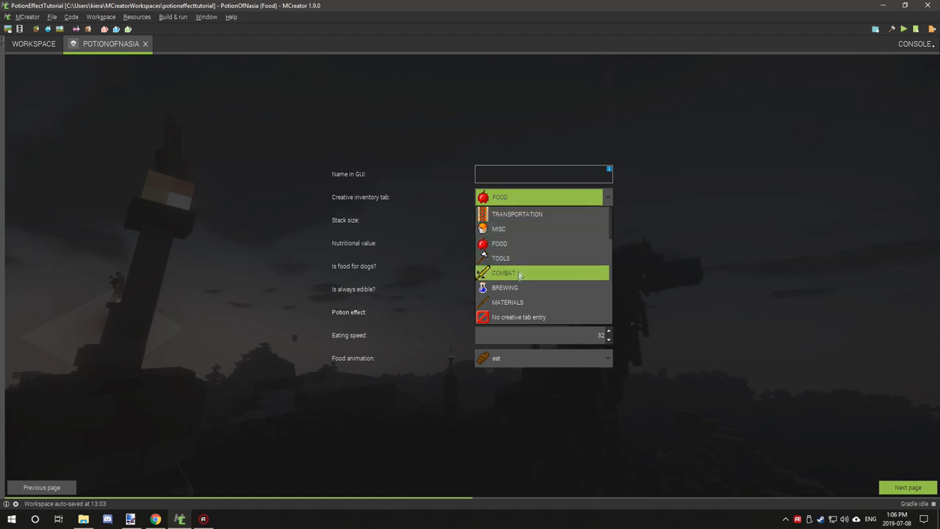
left_click(505, 287)
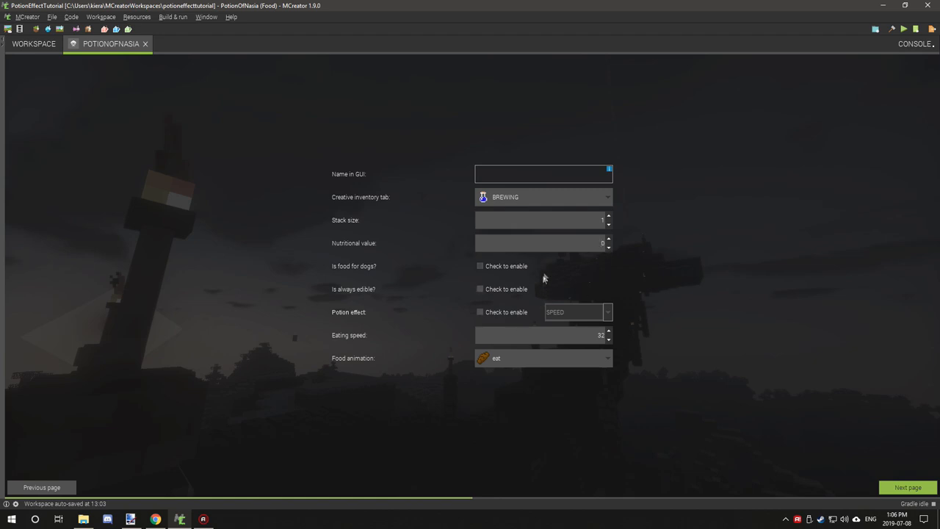
mouse_move(489, 290)
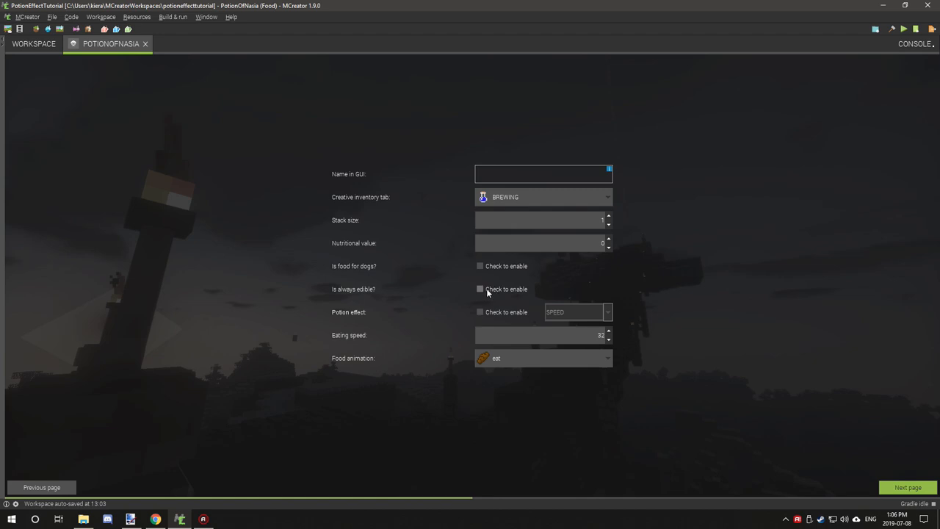
left_click(479, 288)
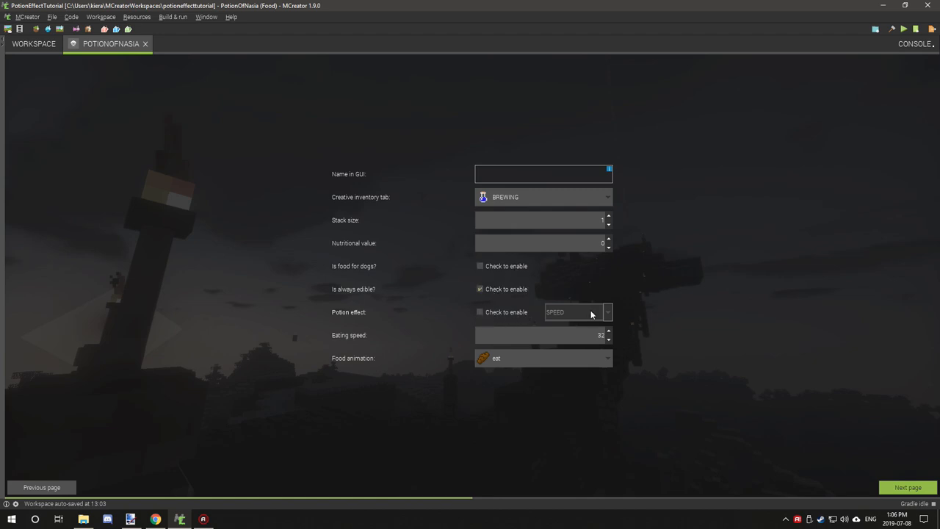
mouse_move(502, 348)
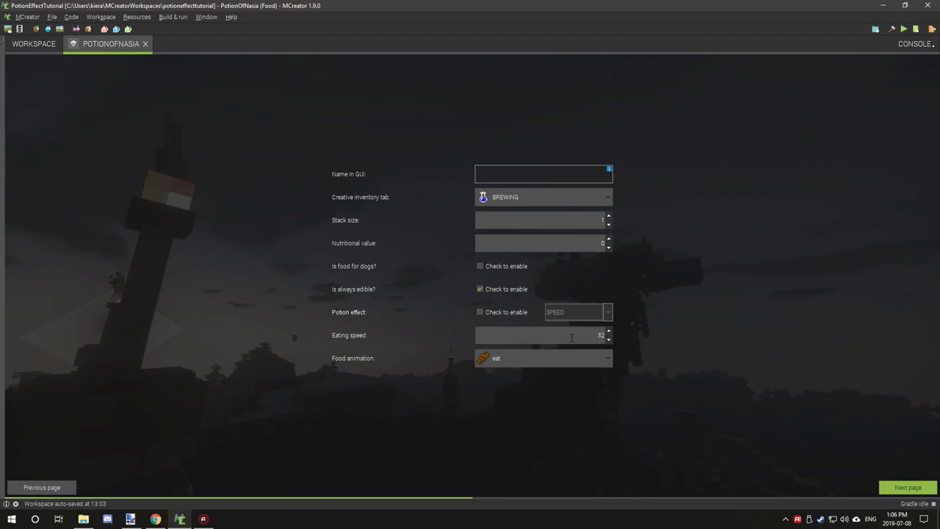
left_click(606, 357)
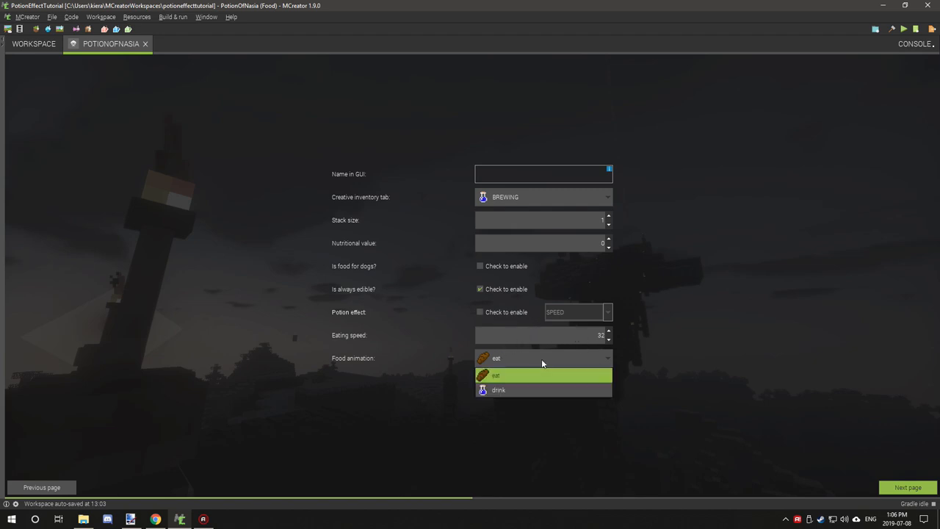
left_click(497, 389)
type("Potion Of")
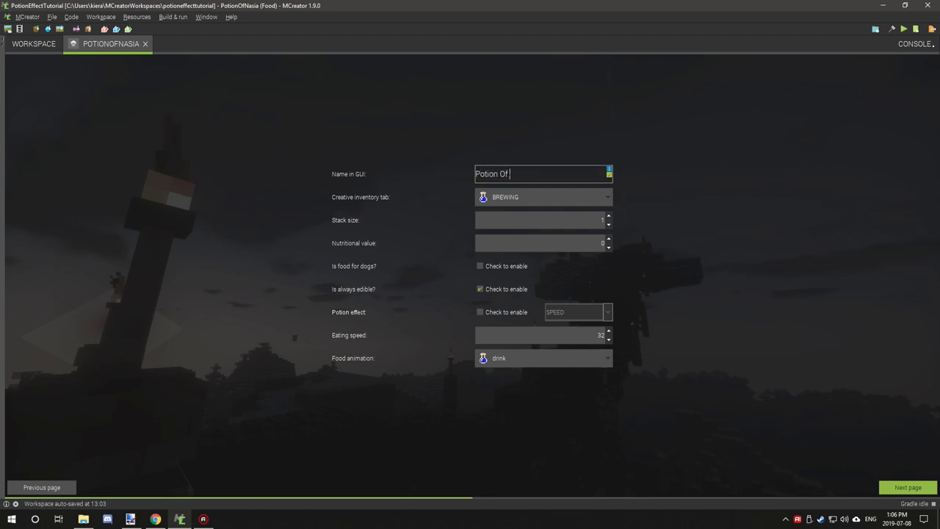
type("Nasia")
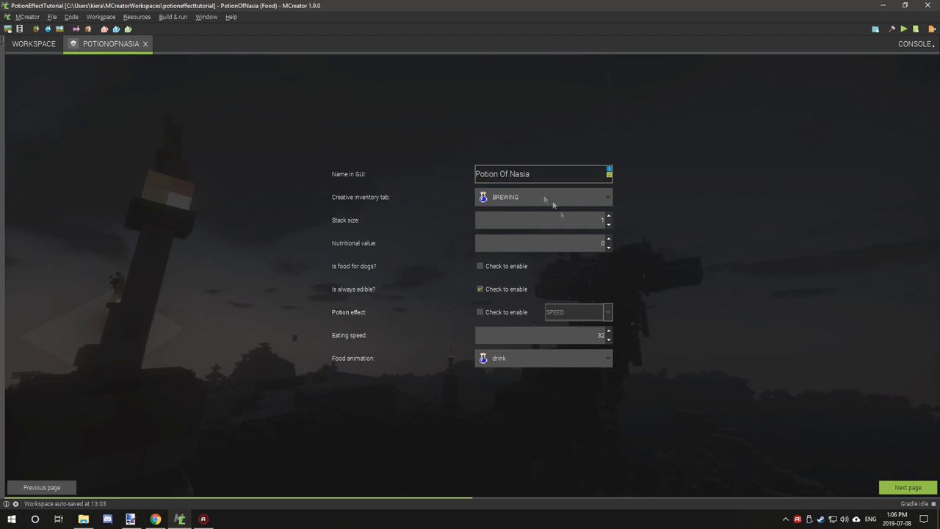
left_click(909, 487)
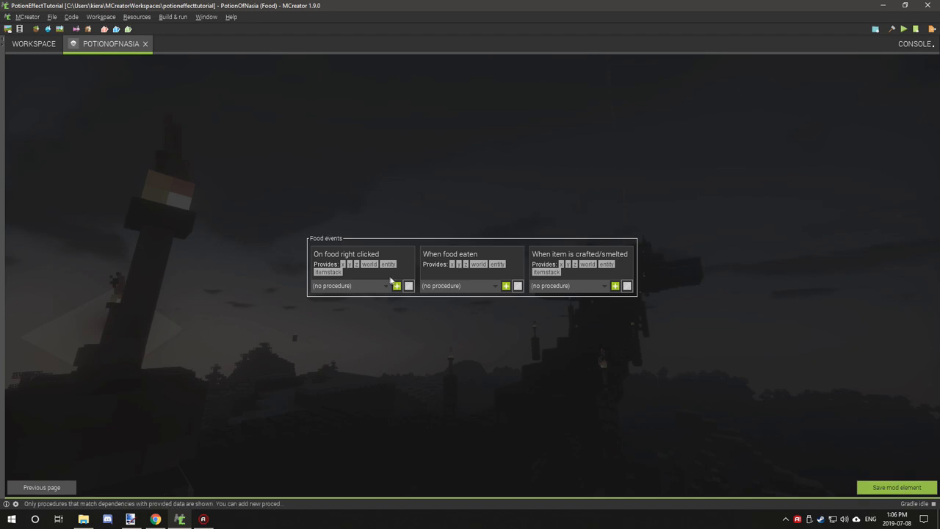
mouse_move(431, 287)
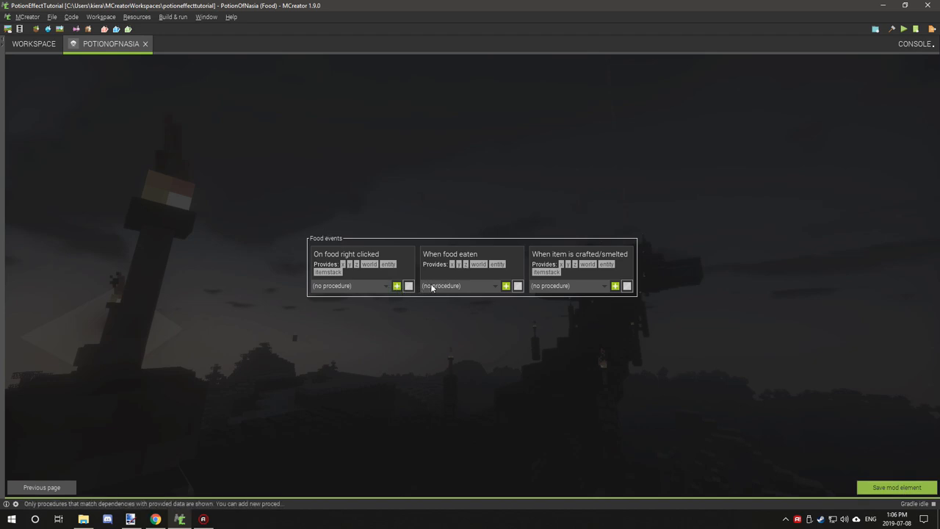
Create the PotionOfNasiaFoodEaten procedure for the When food eaten trigger
left_click(504, 286)
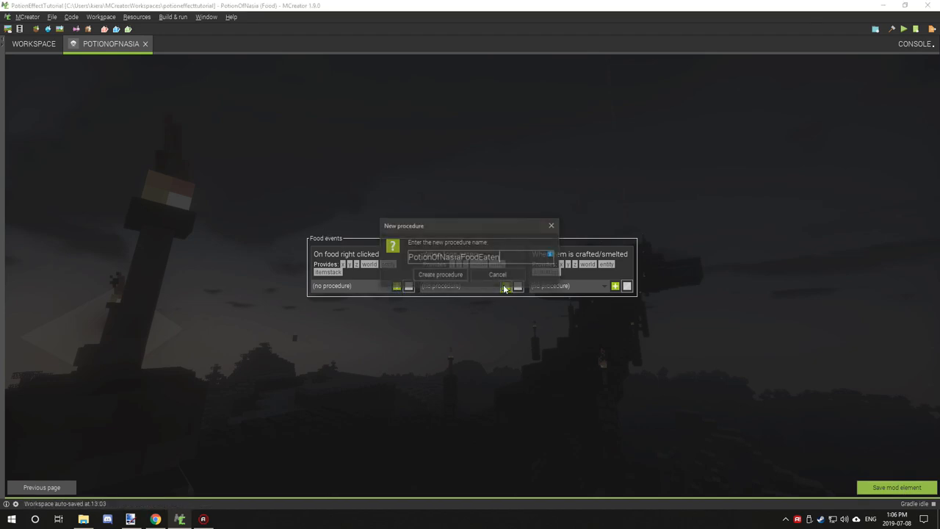
left_click(440, 274)
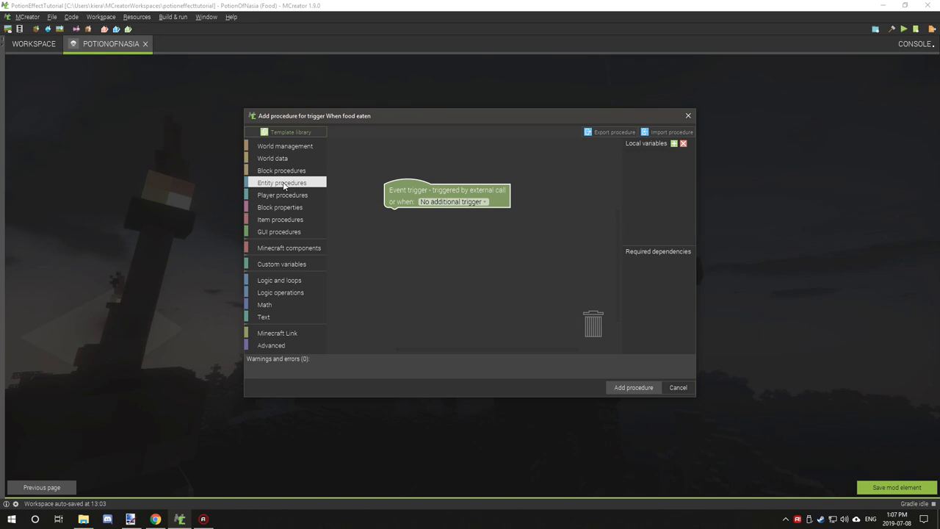
Reposition the event trigger block and browse the Entity procedure blocks
left_click_drag(447, 196, 429, 172)
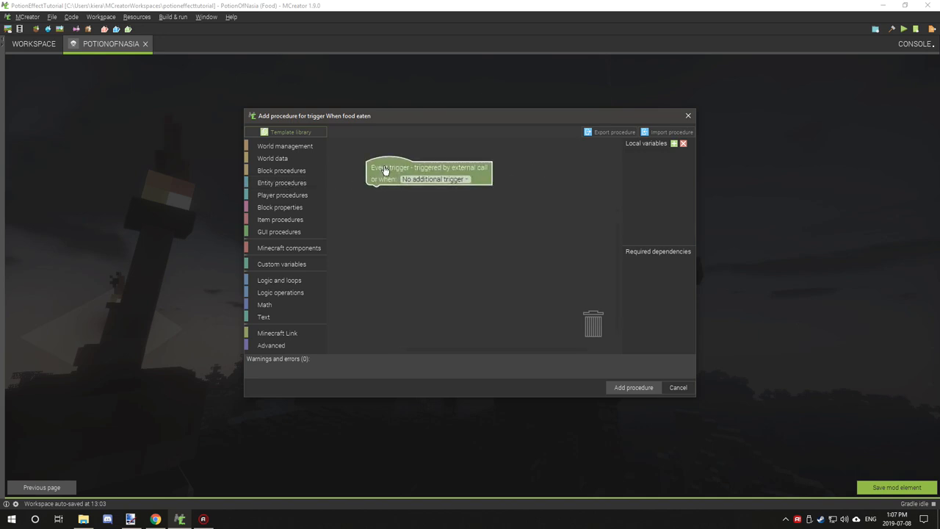
mouse_move(382, 166)
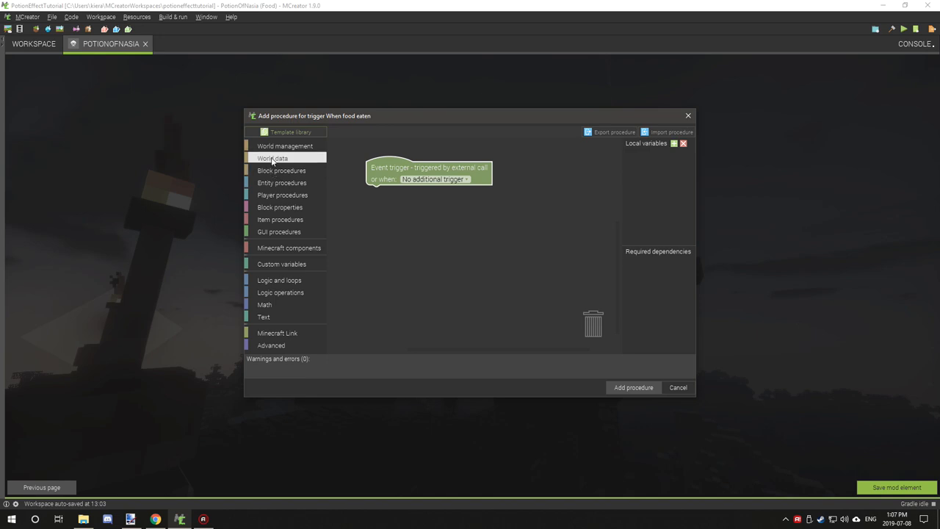
left_click(281, 171)
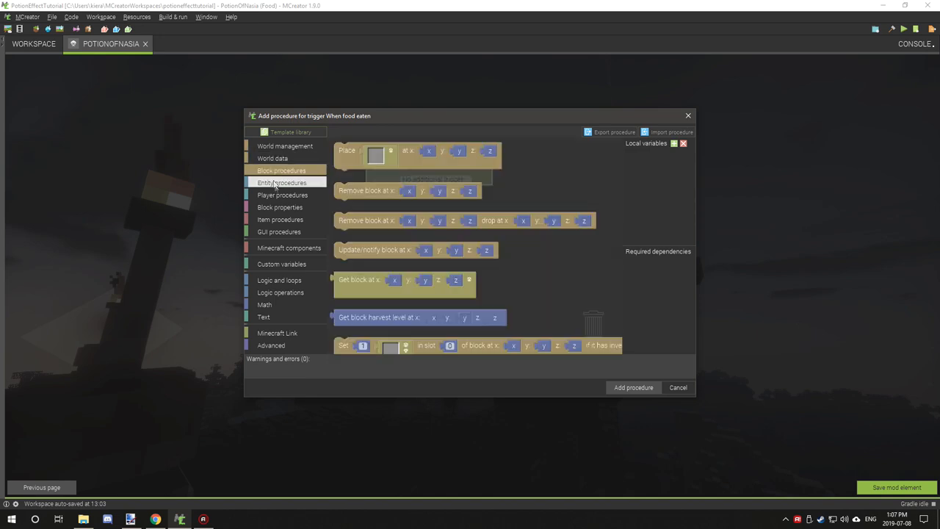
left_click(283, 182)
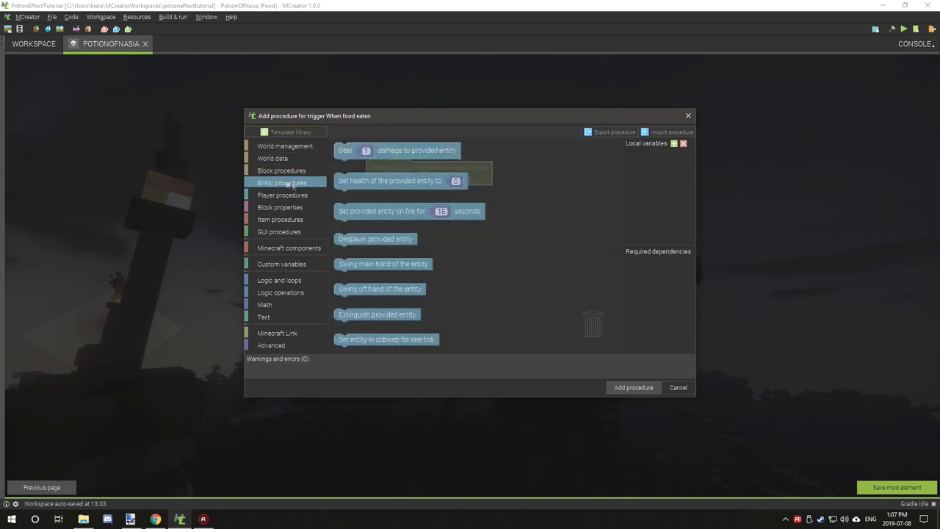
scroll("down", 3)
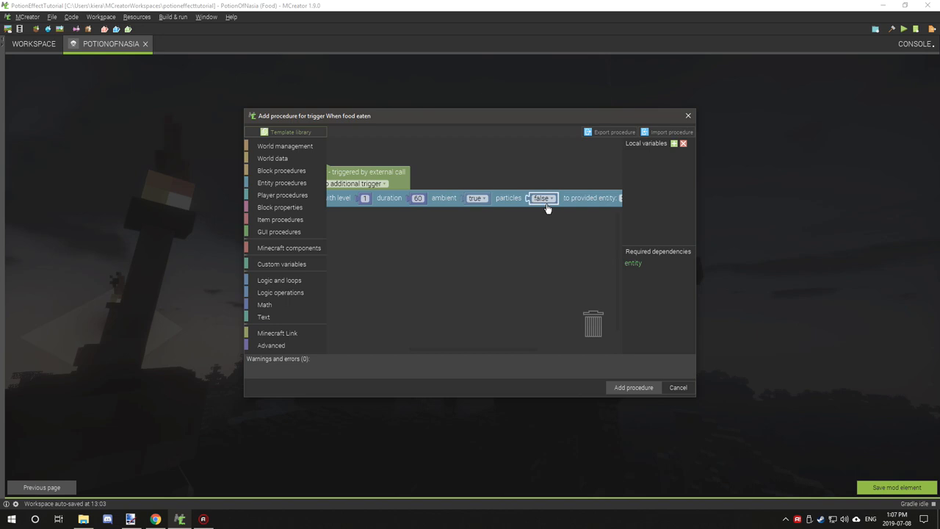
Apply a NAUSEA effect with duration 100 and particles on, and add the procedure
left_click(542, 199)
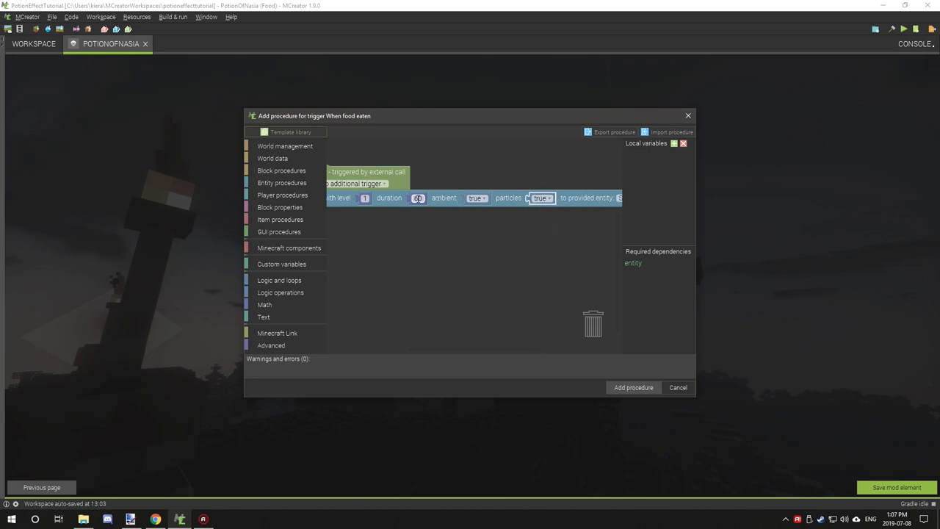
type("100")
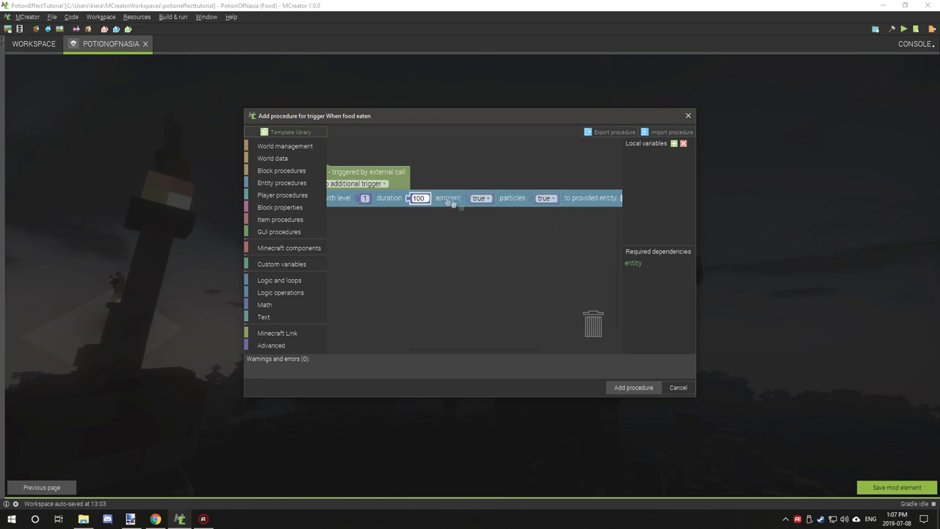
left_click(543, 197)
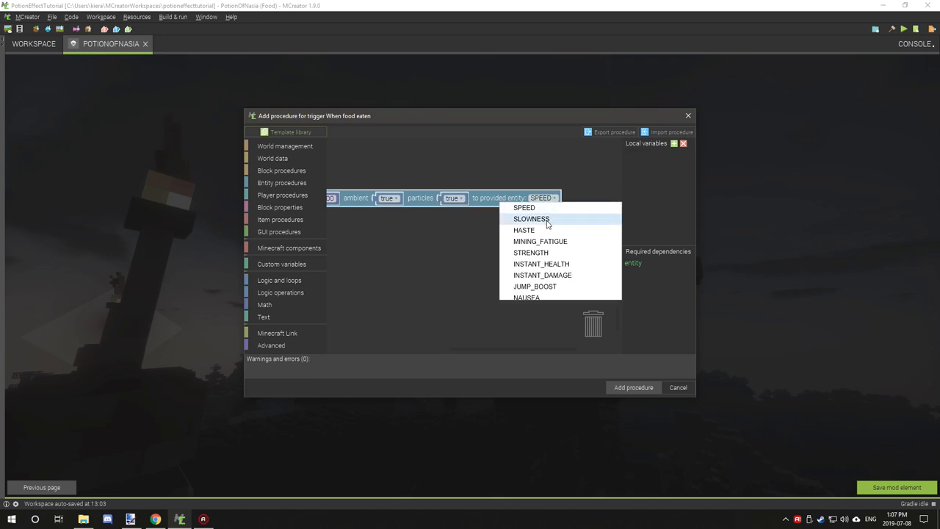
scroll("down", 3)
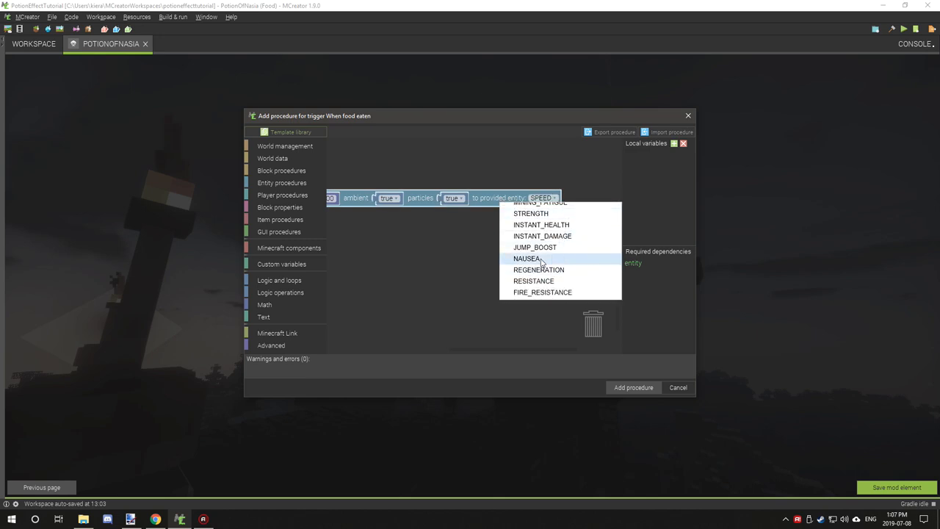
left_click(527, 258)
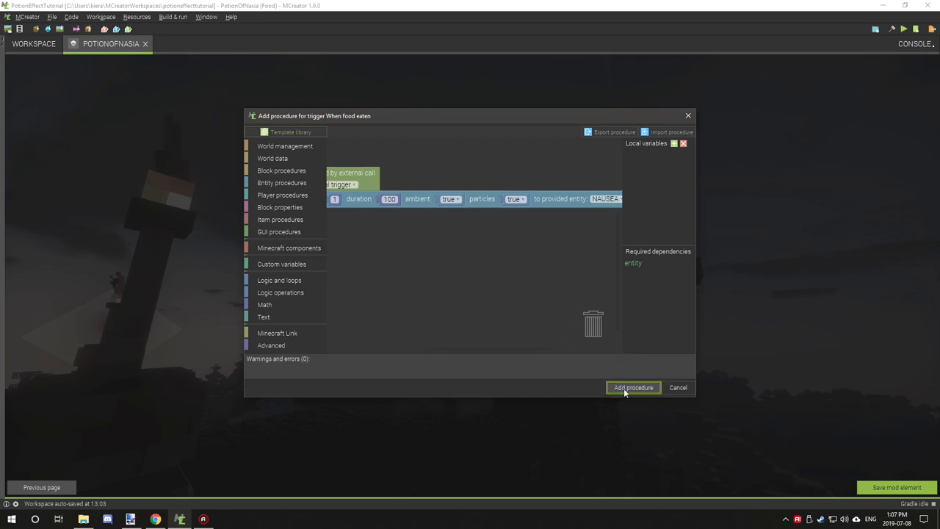
left_click(633, 387)
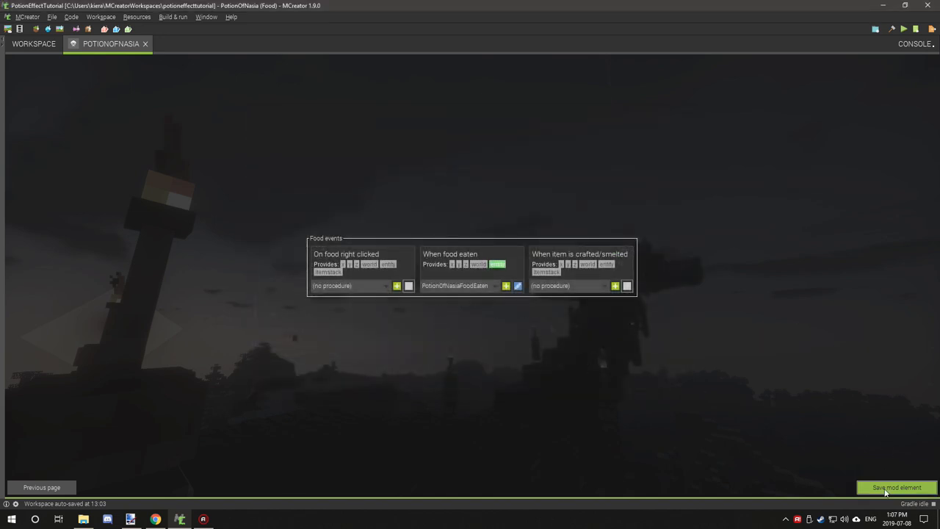
Save the PotionOfNasia food element and launch the Minecraft test client
left_click(894, 487)
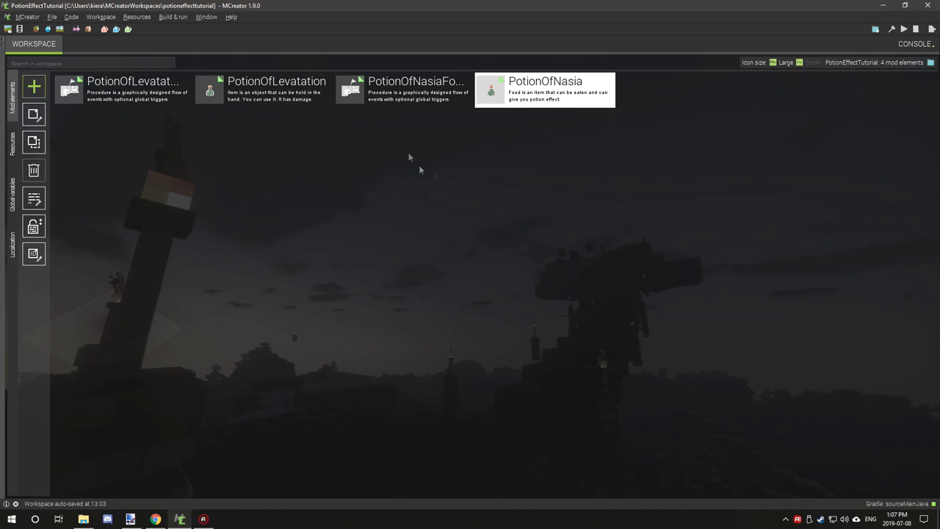
mouse_move(494, 118)
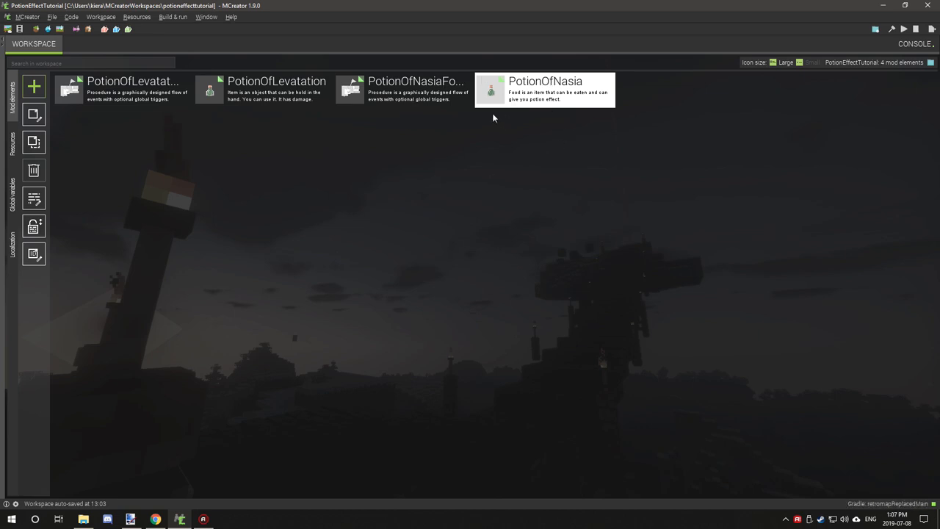
mouse_move(768, 122)
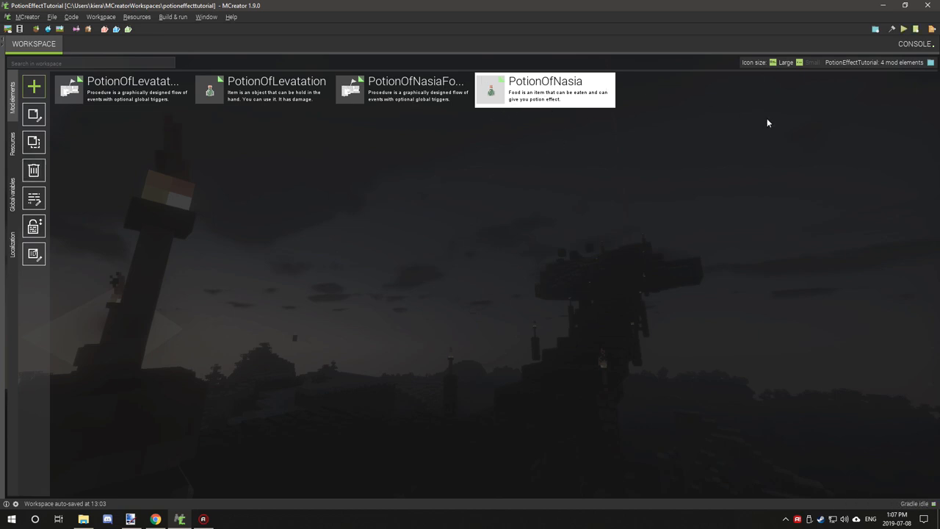
mouse_move(898, 30)
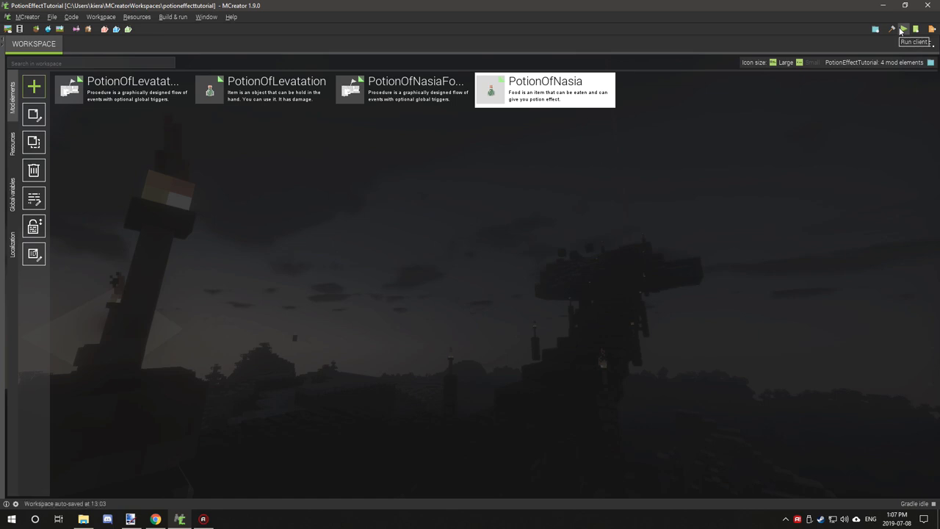
left_click(899, 30)
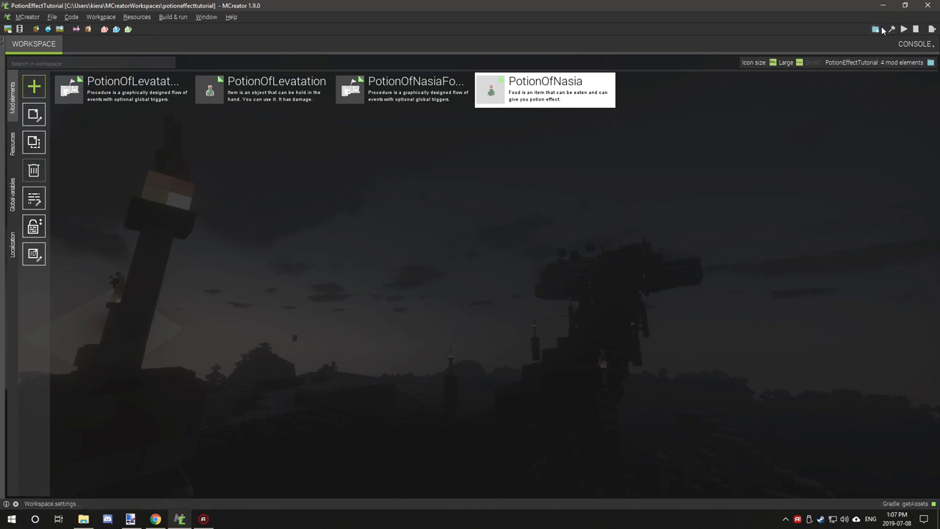
left_click(888, 28)
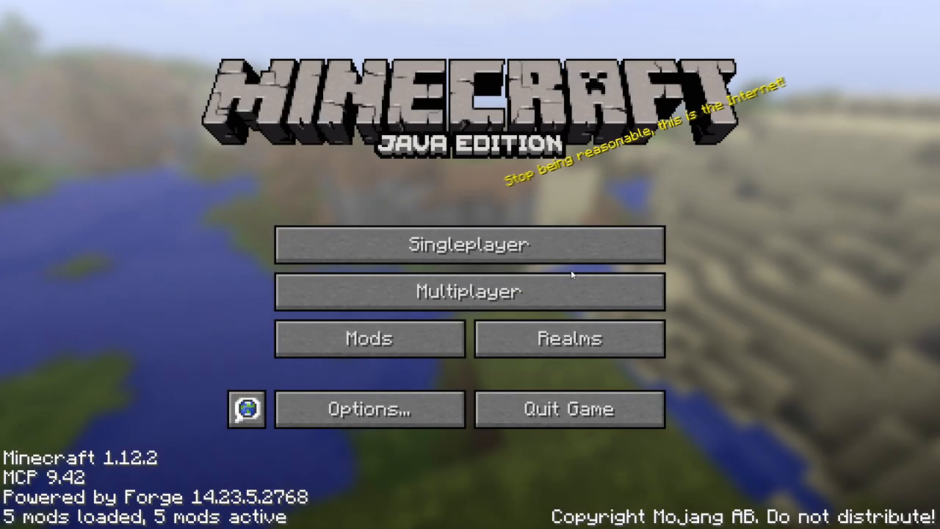
mouse_move(490, 253)
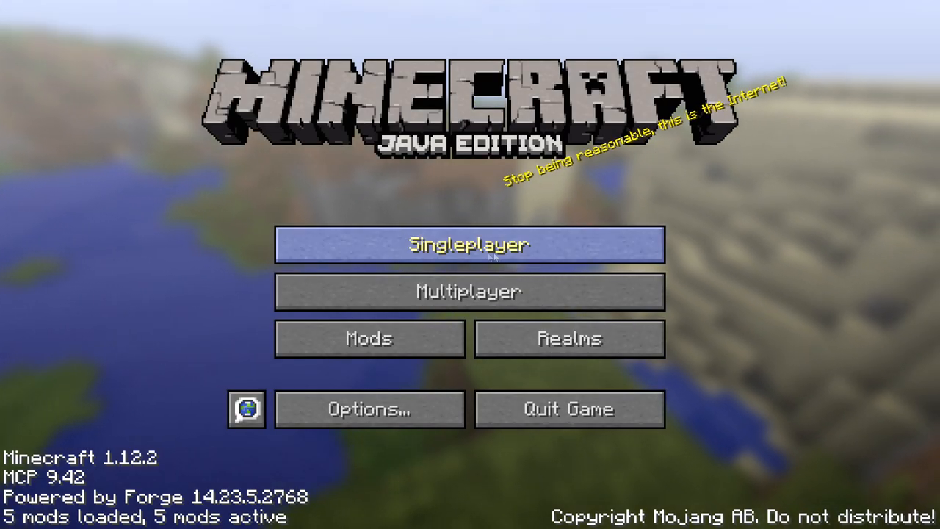
Load the Tutorial world and put the green potion from the Brewing tab in the hotbar
left_click(468, 245)
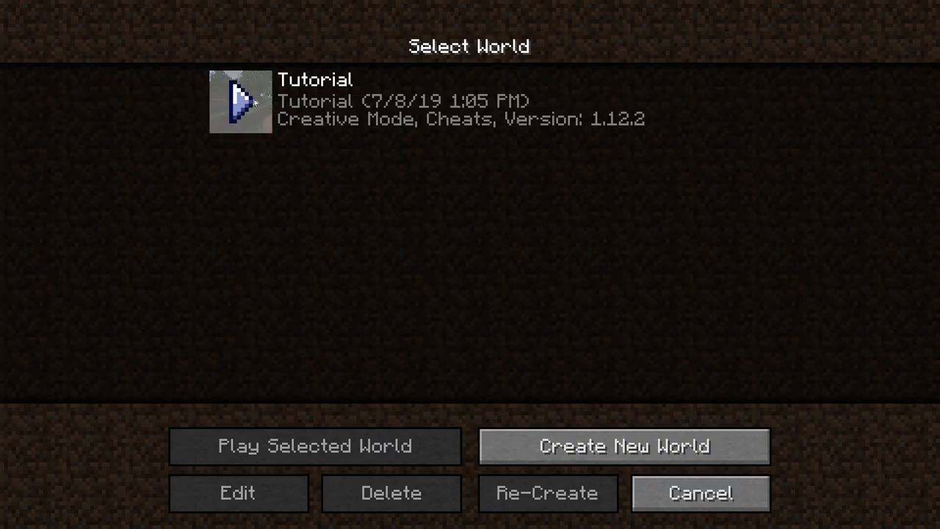
left_click(312, 446)
type("/g")
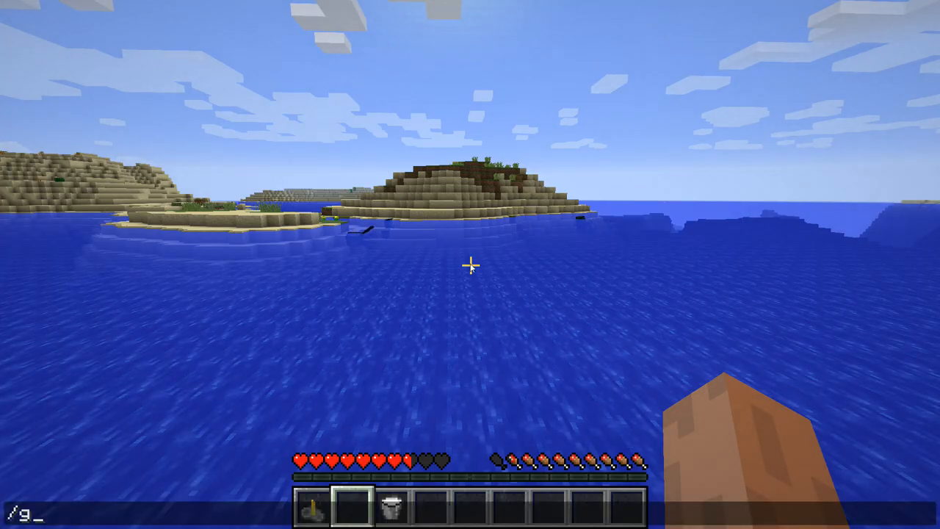
type("am")
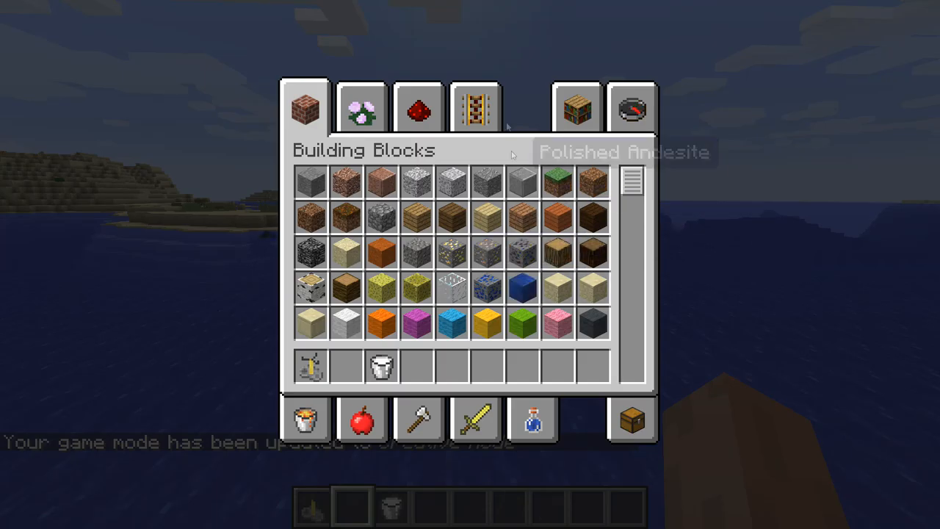
left_click(531, 421)
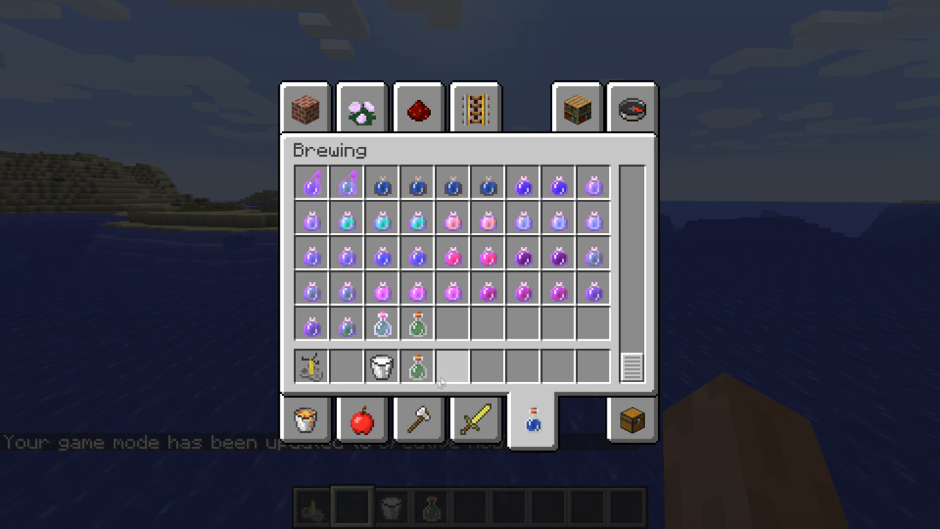
key("Escape")
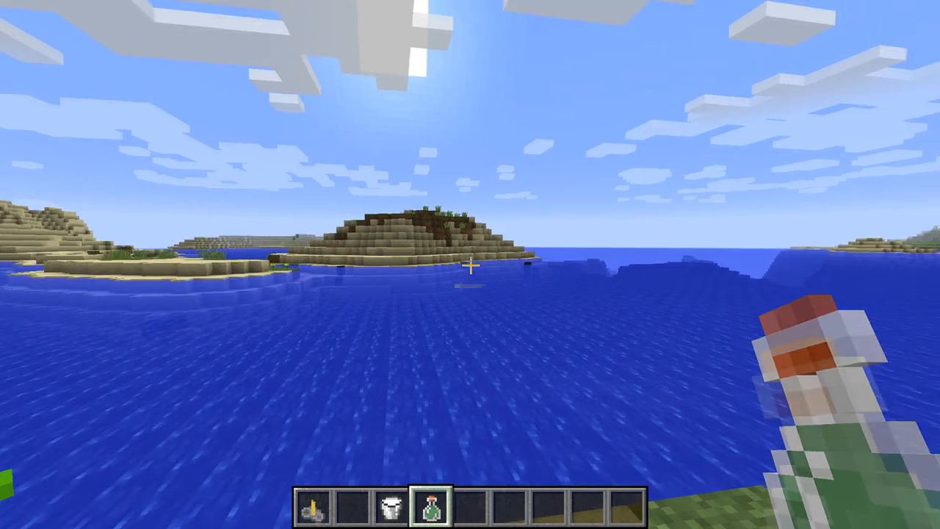
Switch to creative with /gamemode 1, then survival with /gamemode 0, and drink the potion
type("/gamemode 1")
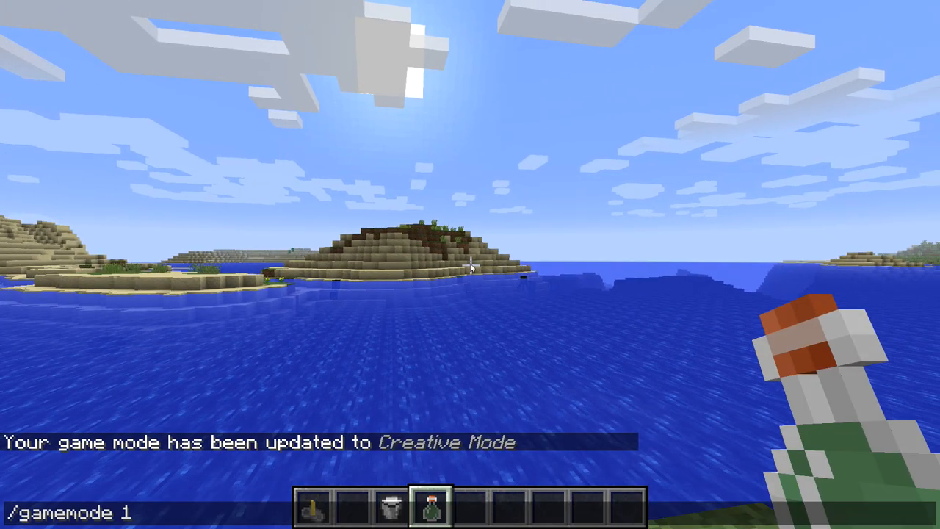
type("/gamemode 0")
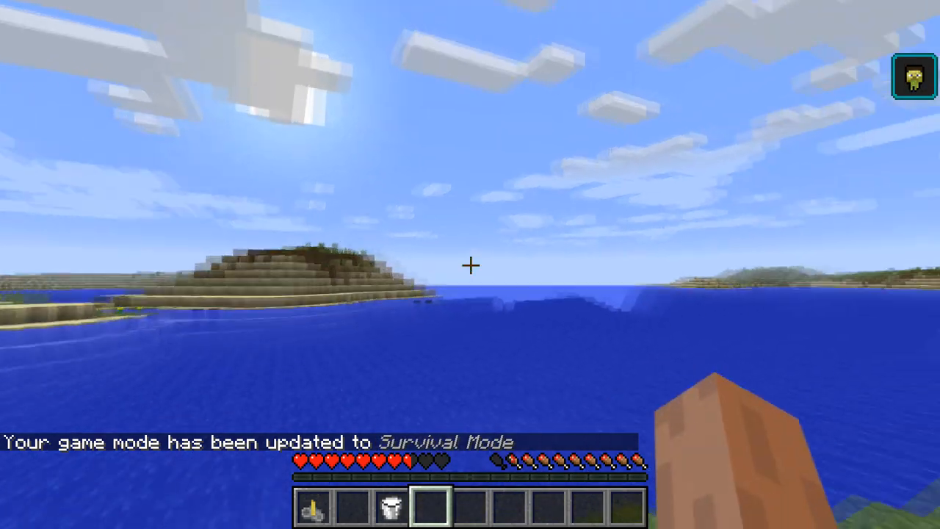
key("e")
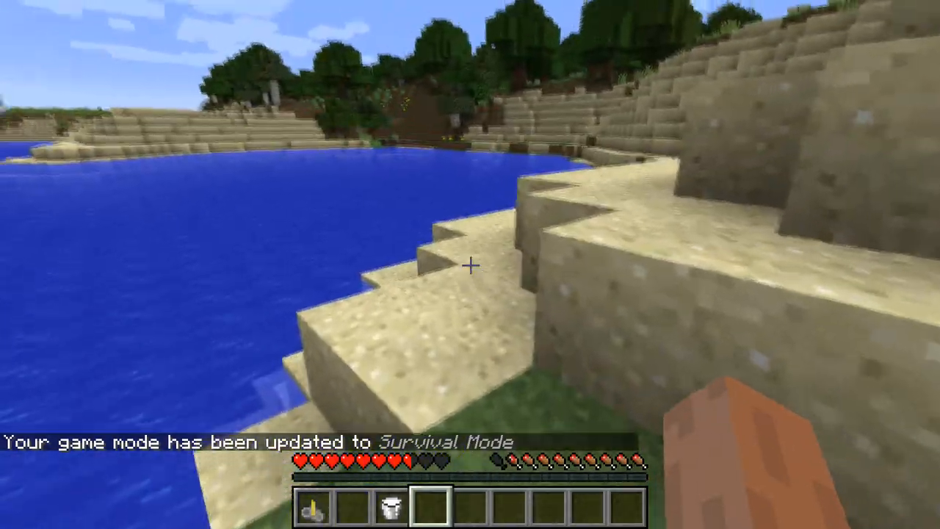
mouse_move(470, 265)
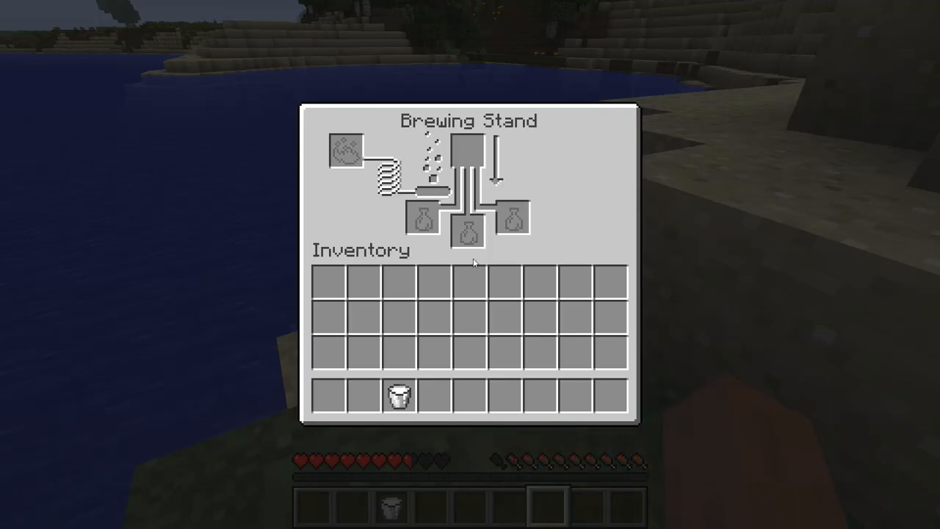
Close the brewing stand screen after looking inside
key("Escape")
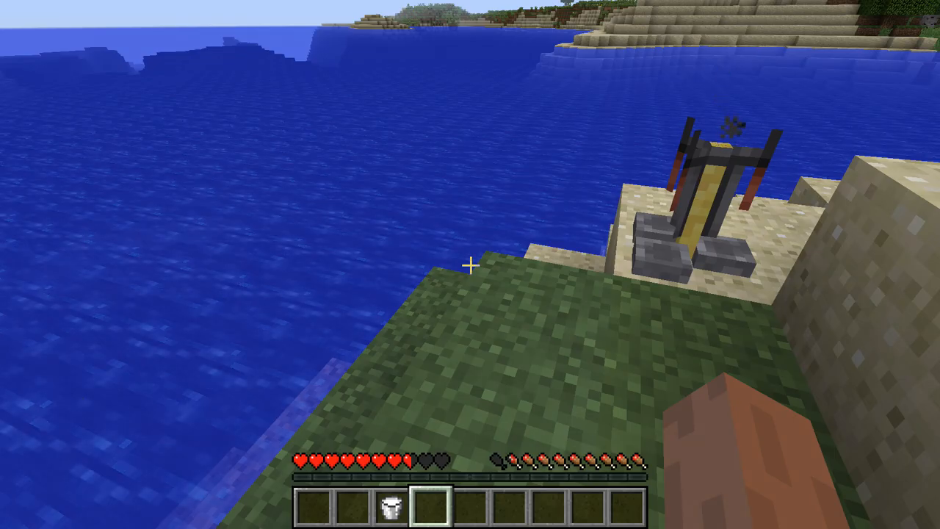
mouse_move(470, 265)
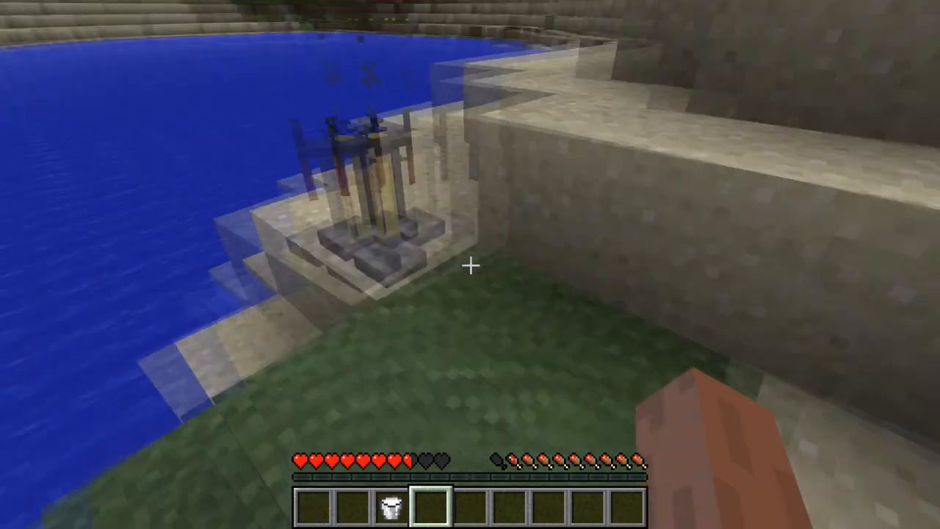
mouse_move(470, 264)
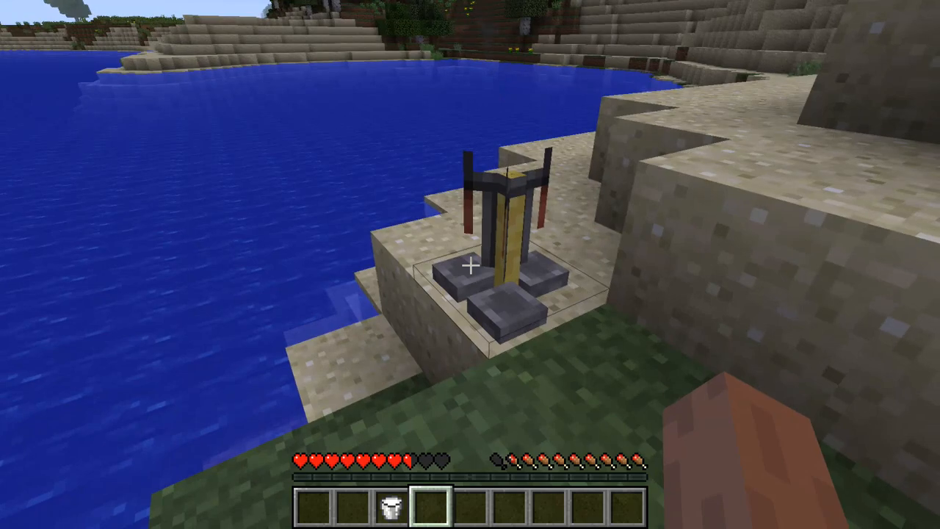
mouse_move(470, 266)
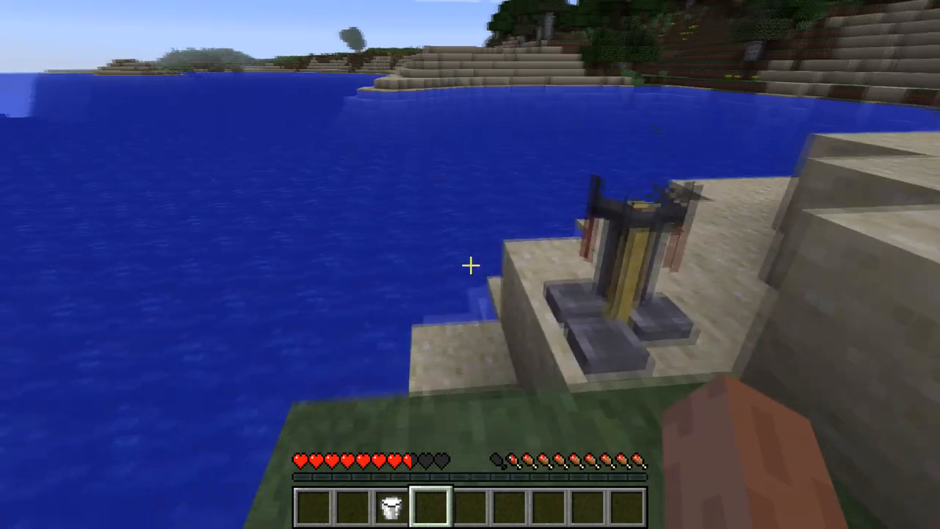